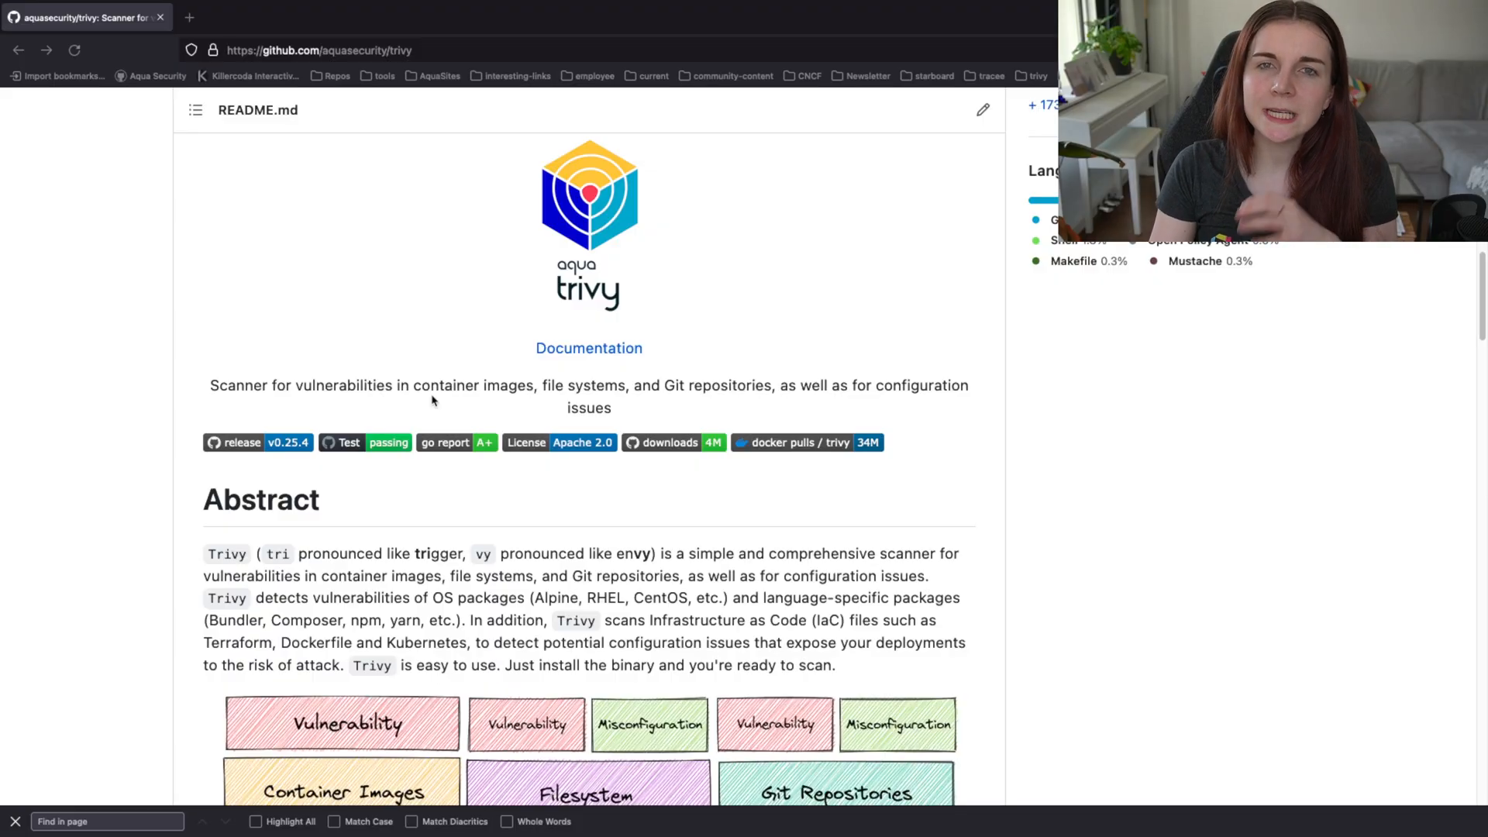
mouse_move(426, 403)
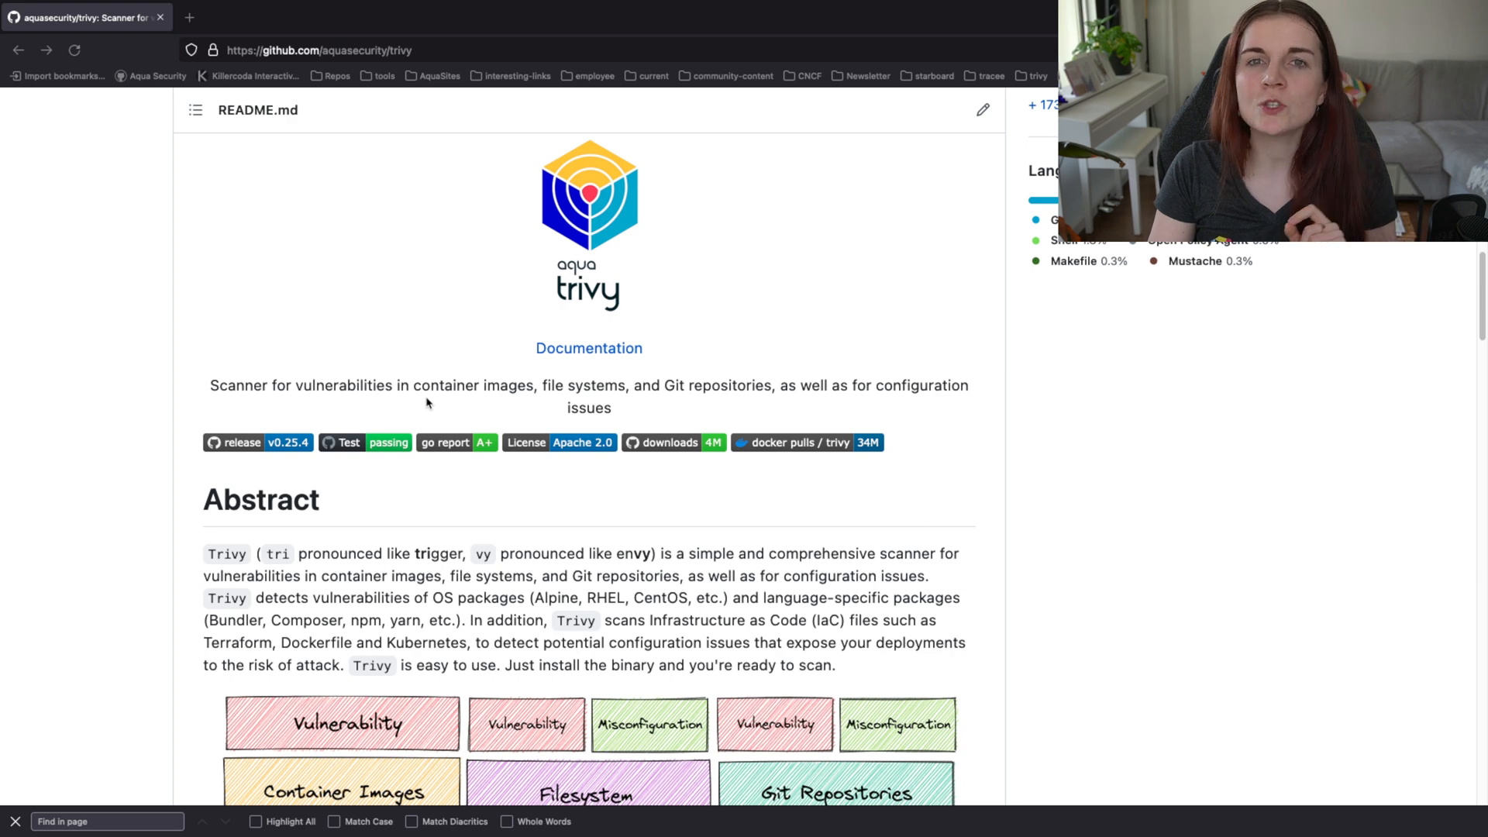
mouse_move(414, 419)
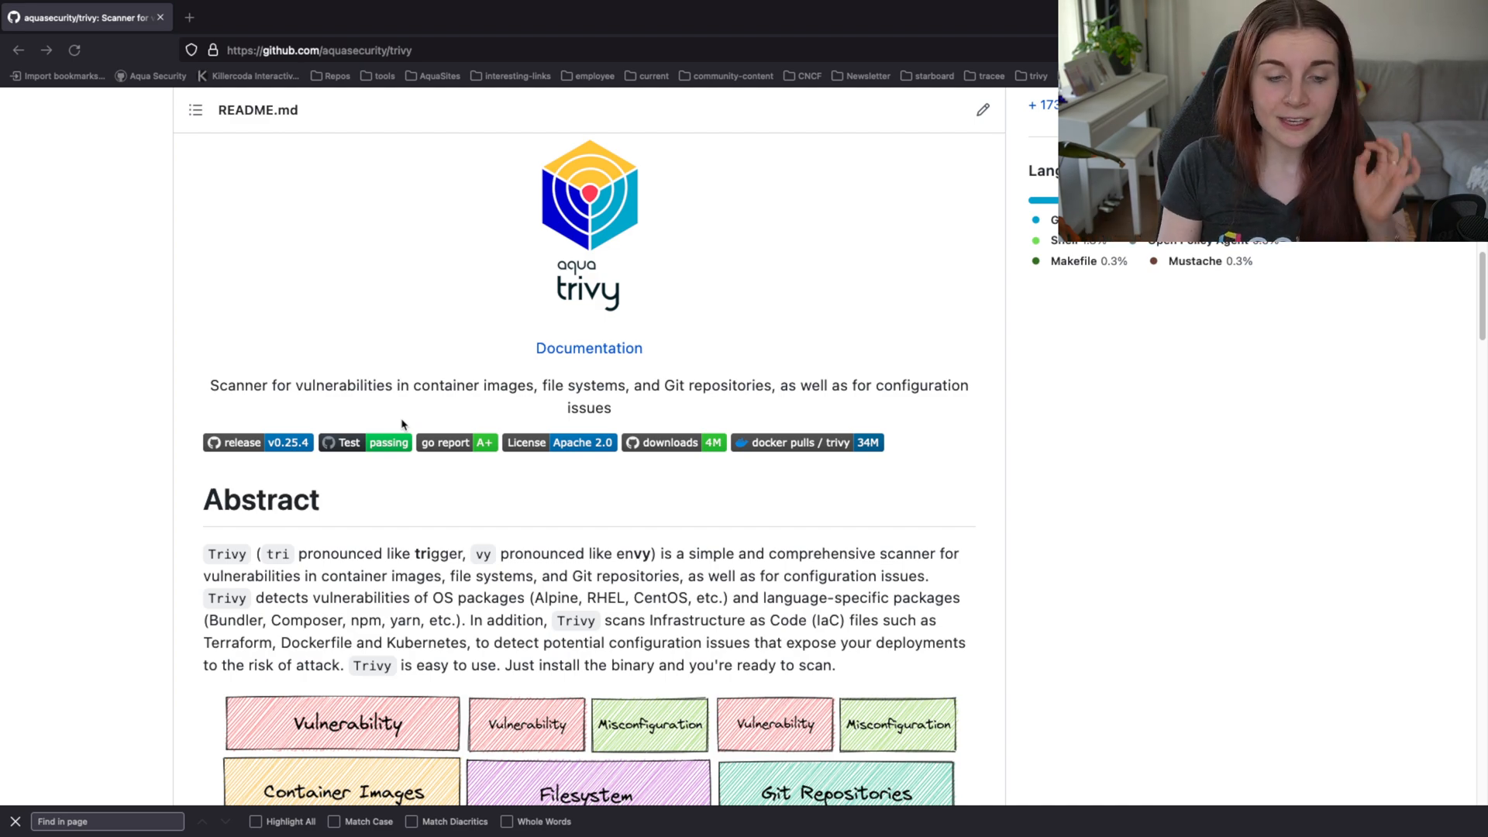
Scroll down the aquasecurity/trivy README toward its Documentation link.
scroll("down", 3)
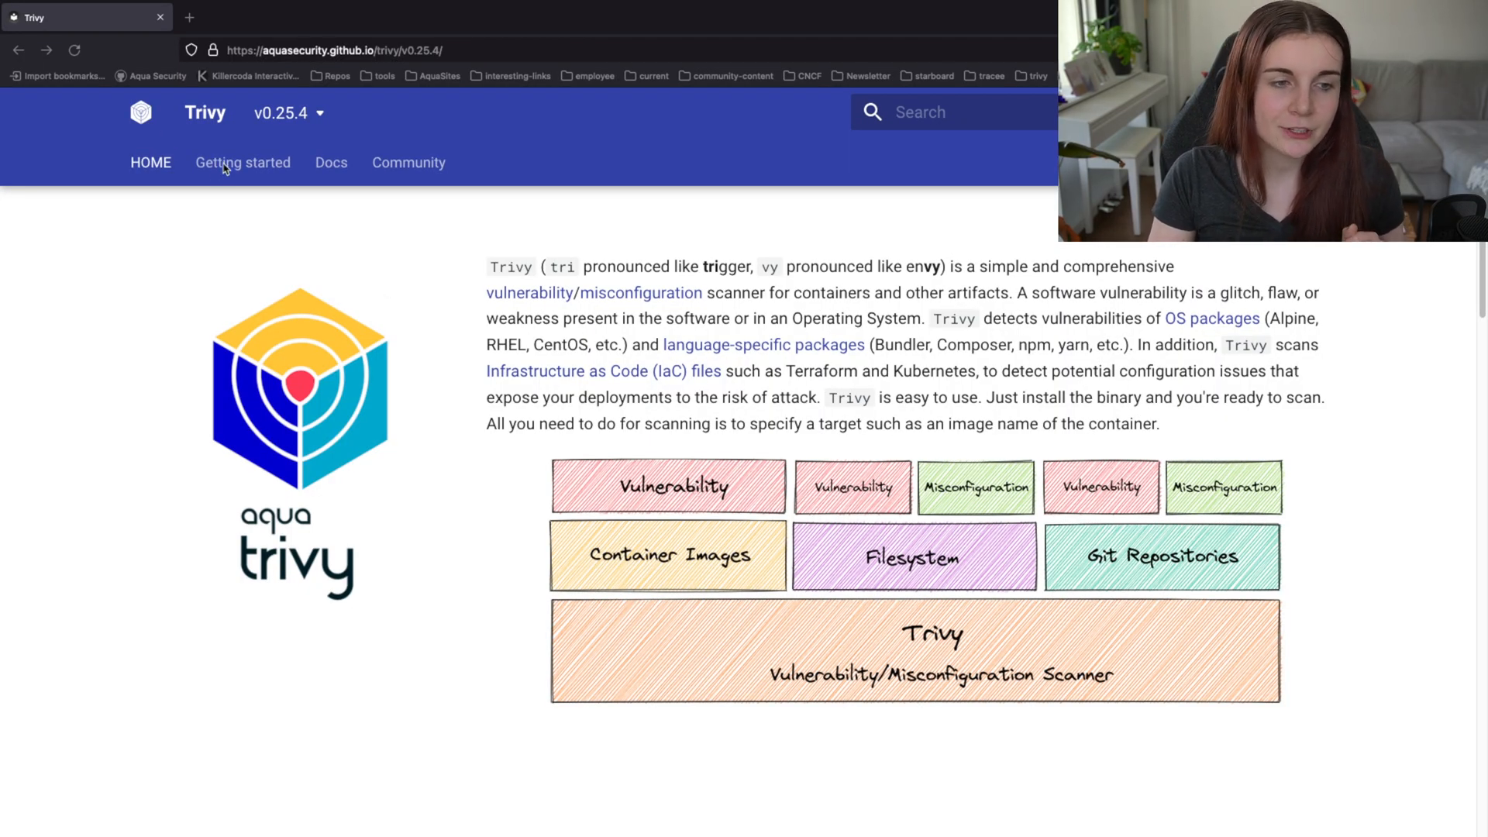
Open Getting started, then Installation, and scroll through Trivy's install options.
left_click(242, 162)
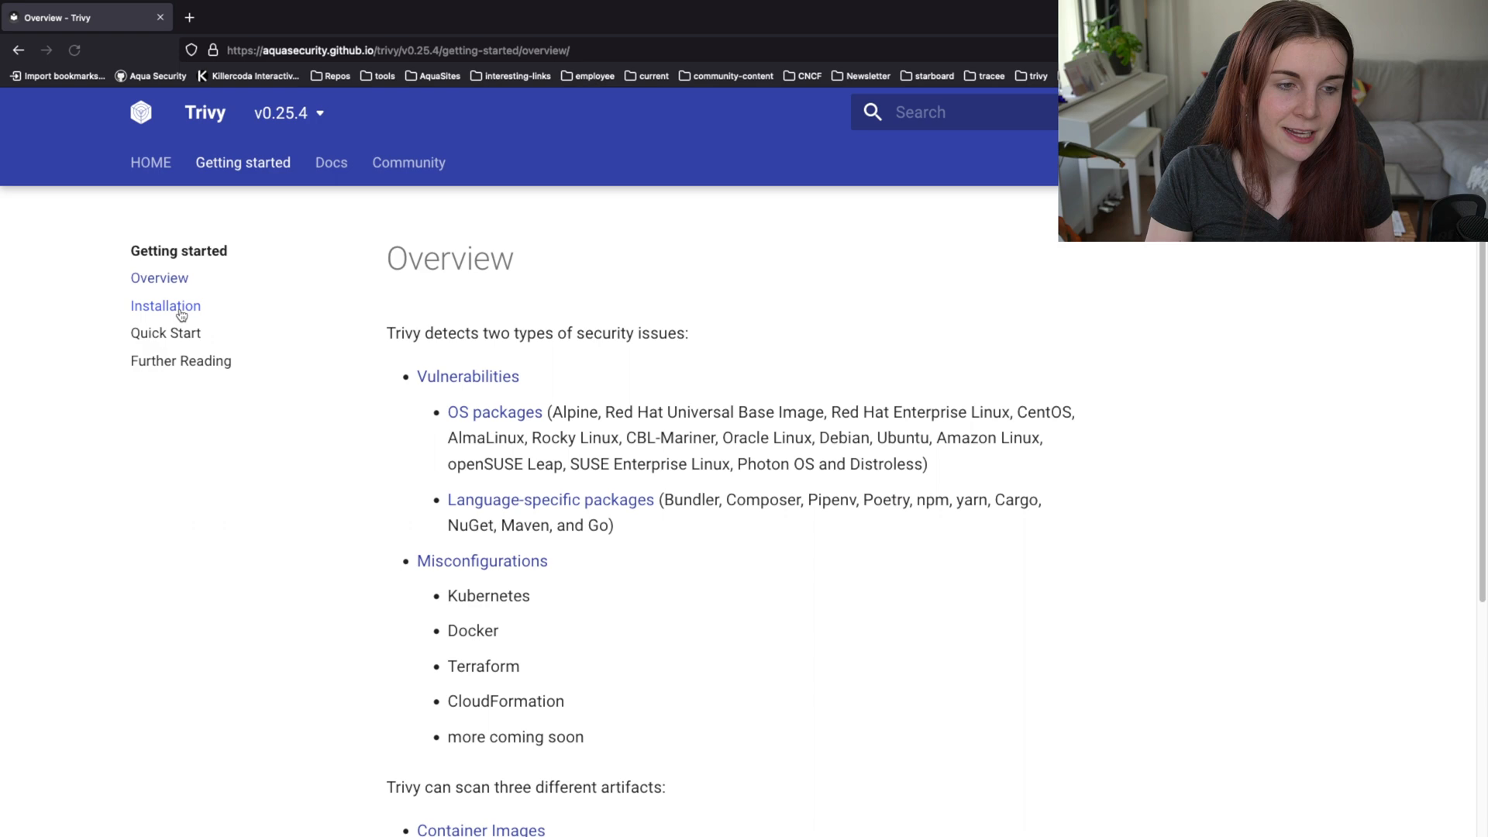
left_click(165, 306)
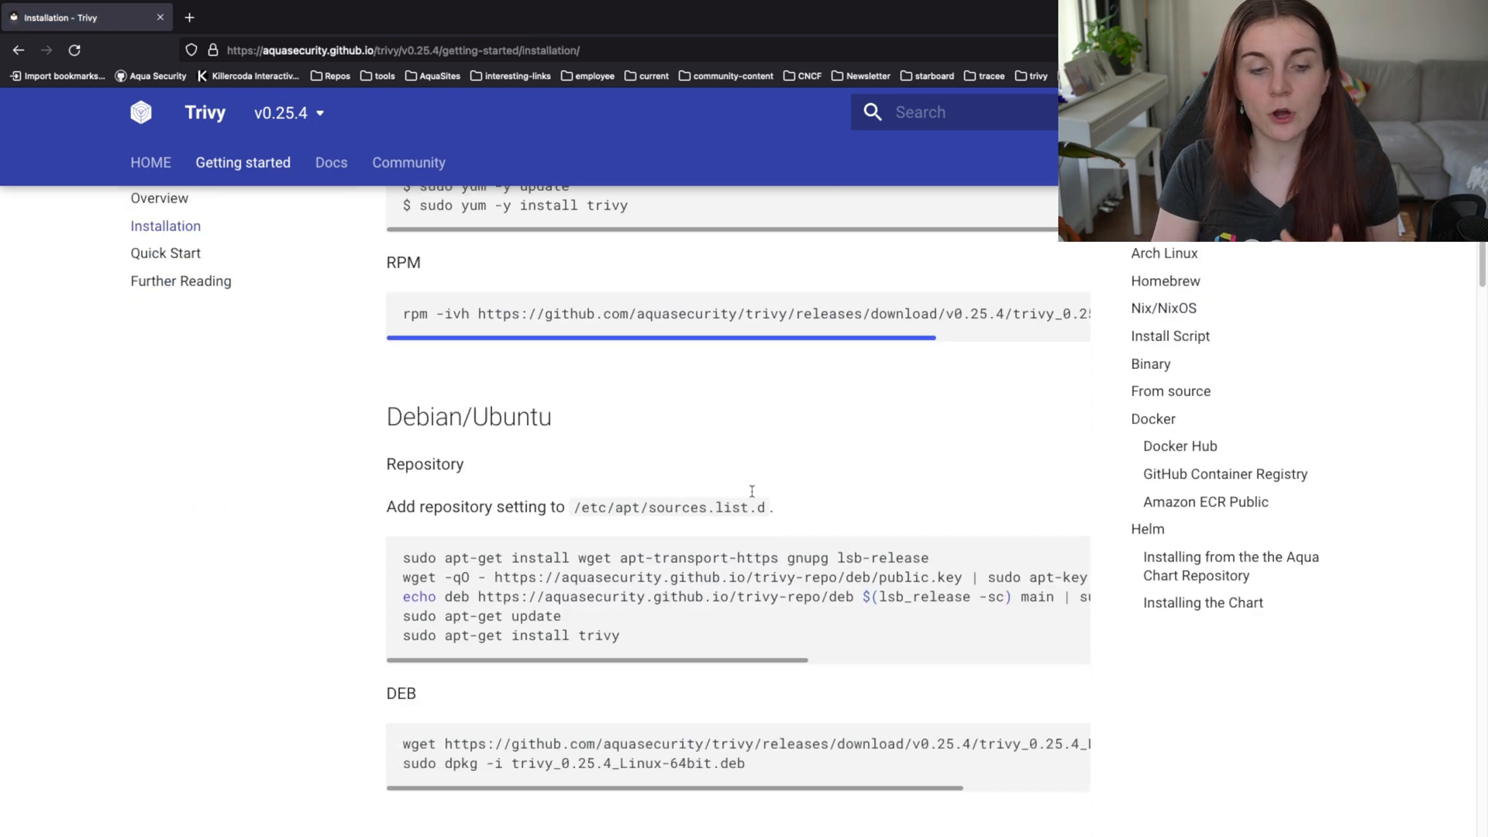
scroll("down", 3)
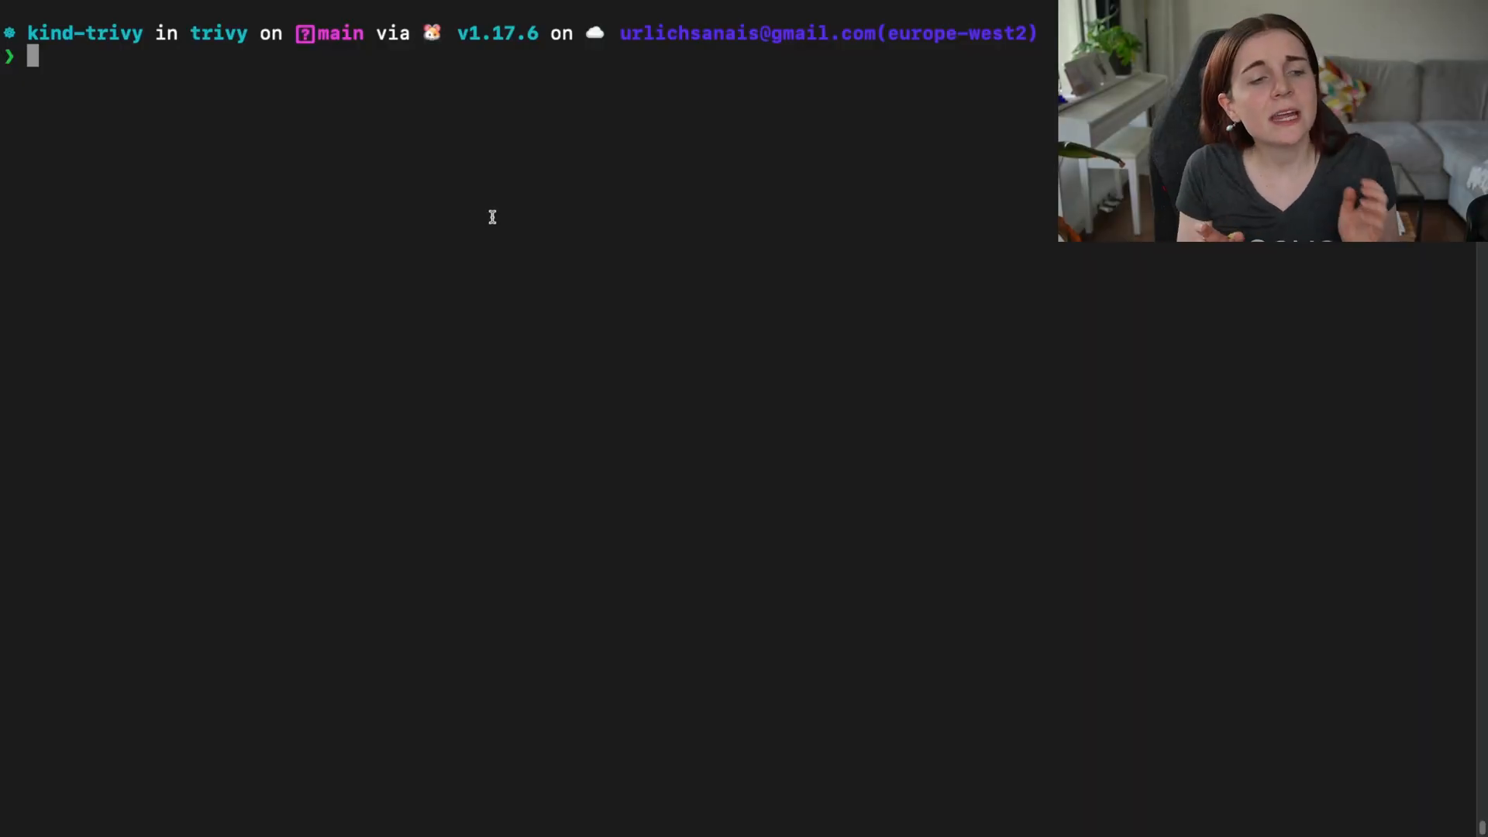
Run trivy to show help, highlighting the sbom command and version 0.25.4, then type trivy version.
type("trivy")
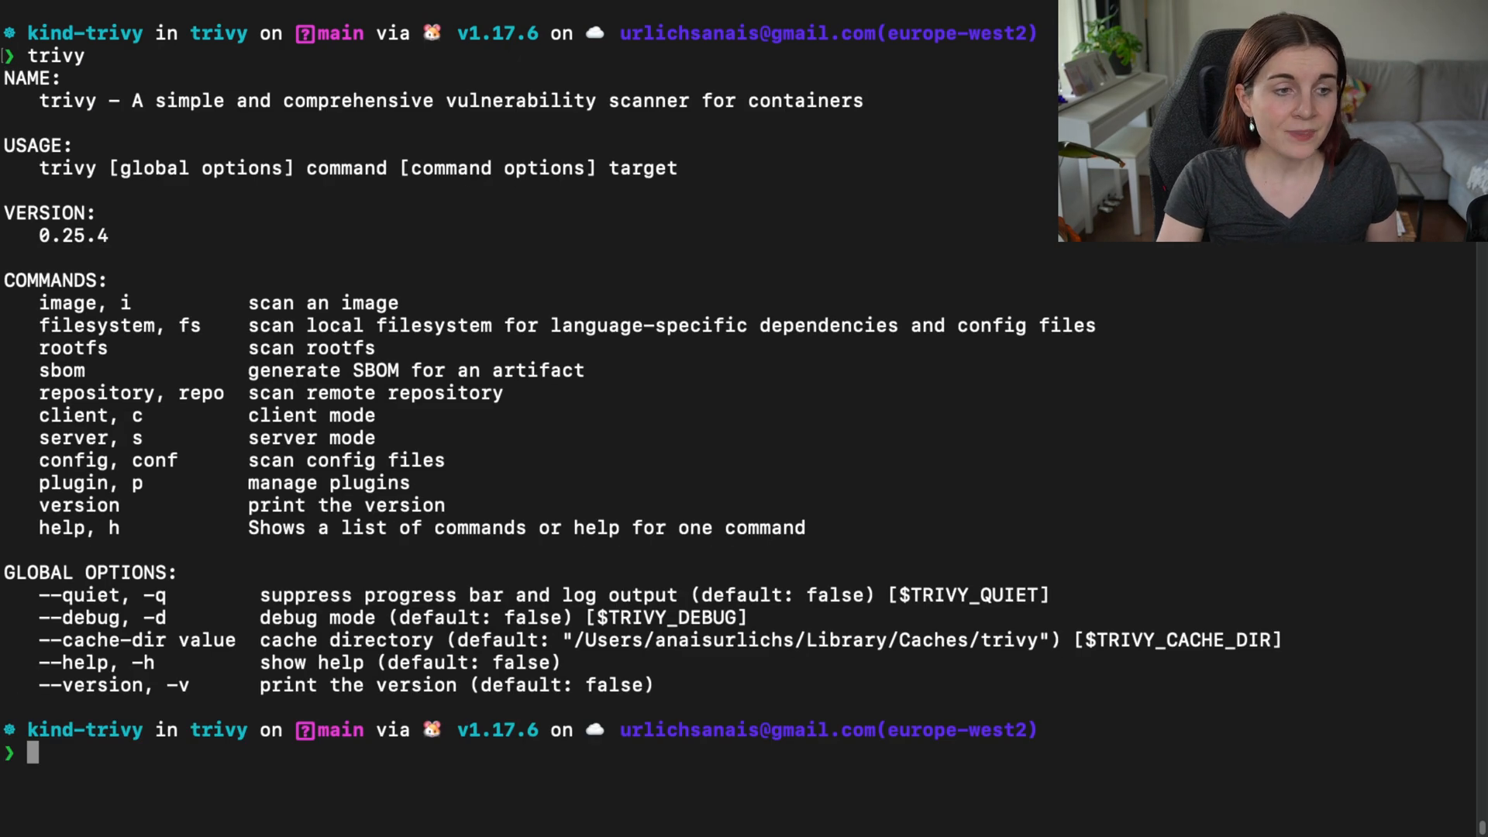
double_click(61, 370)
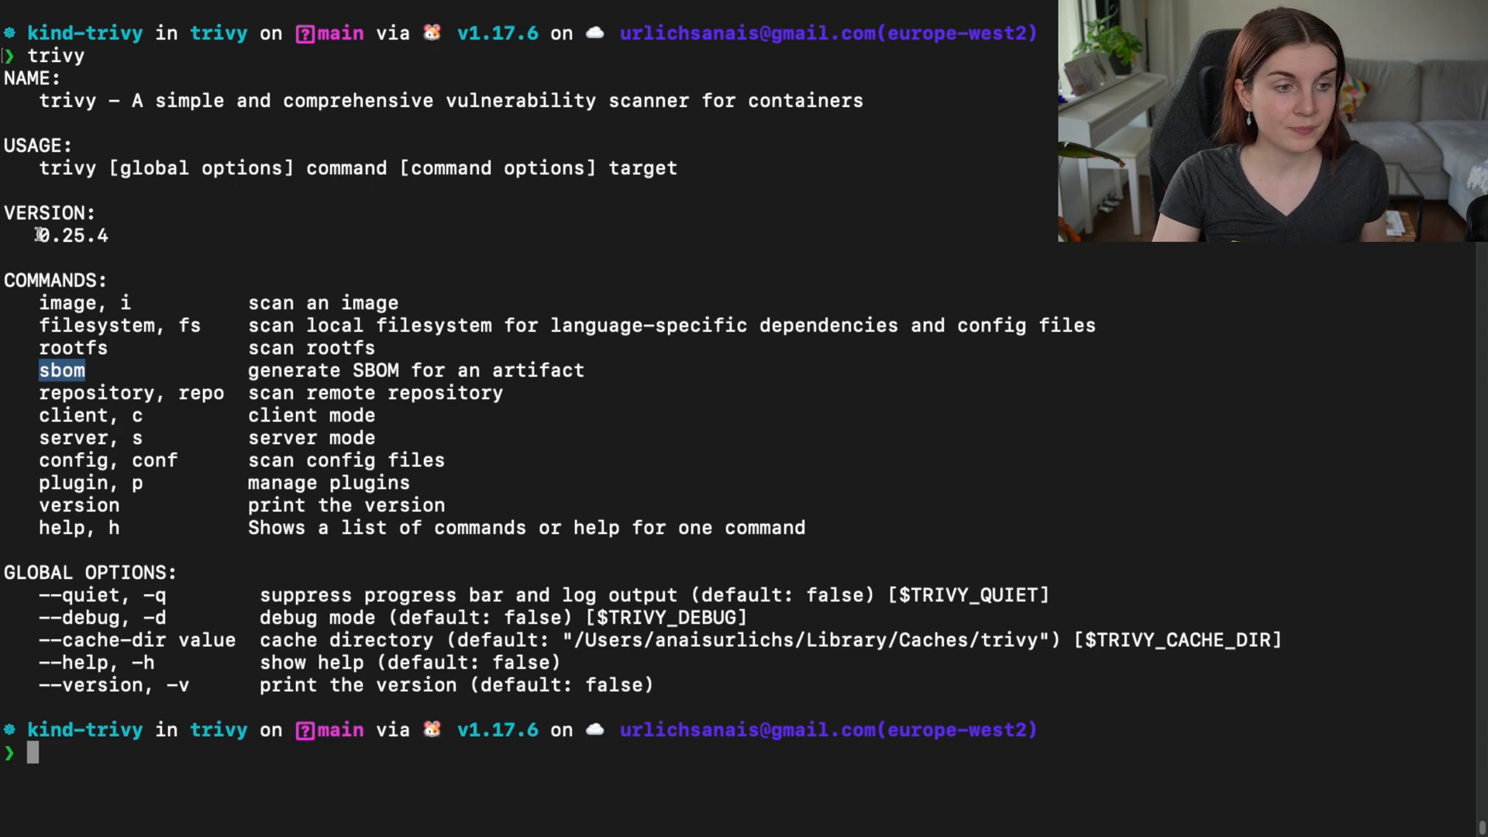
double_click(72, 235)
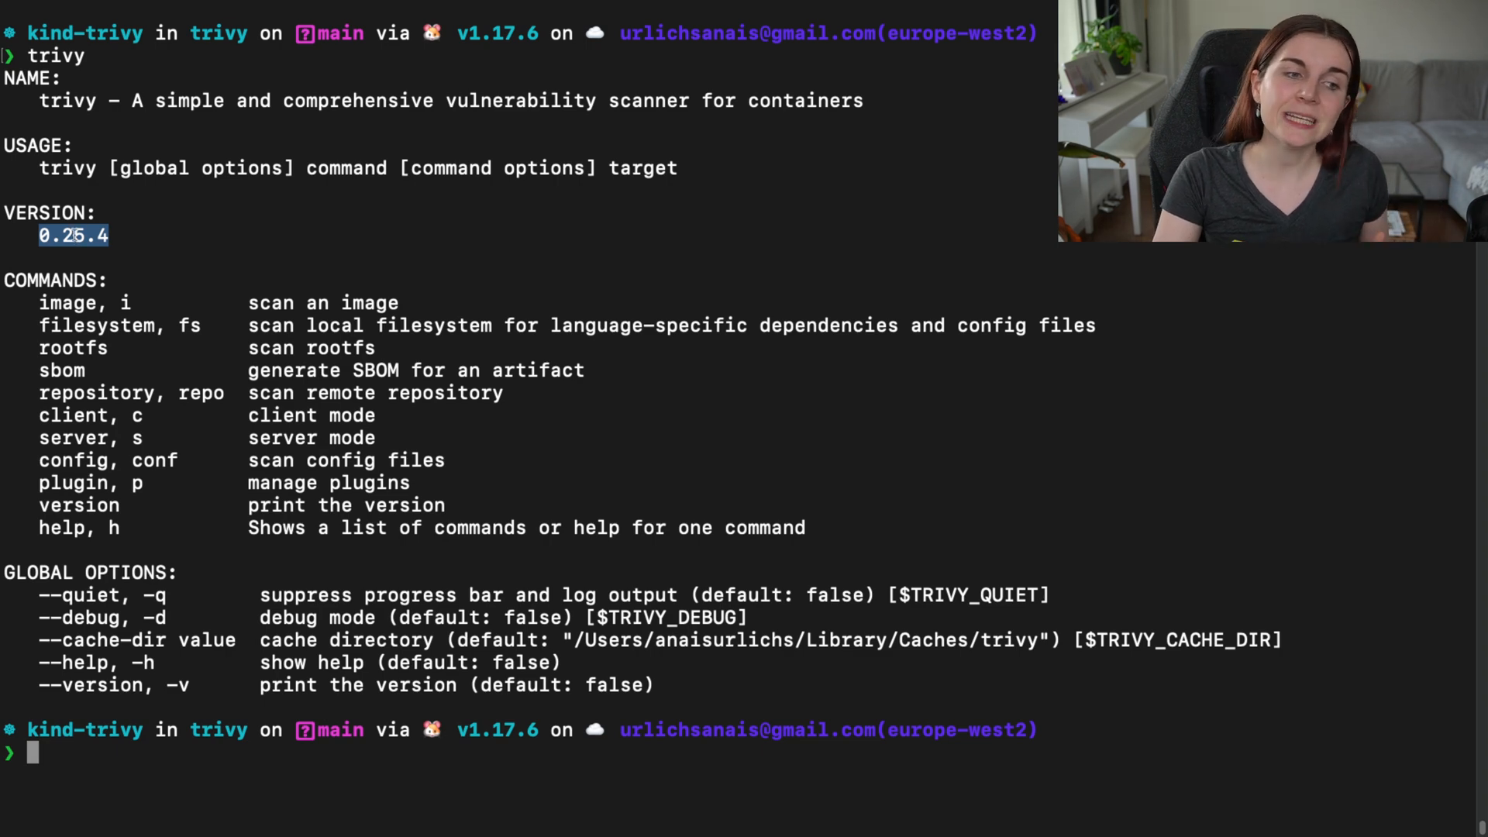
mouse_move(280, 824)
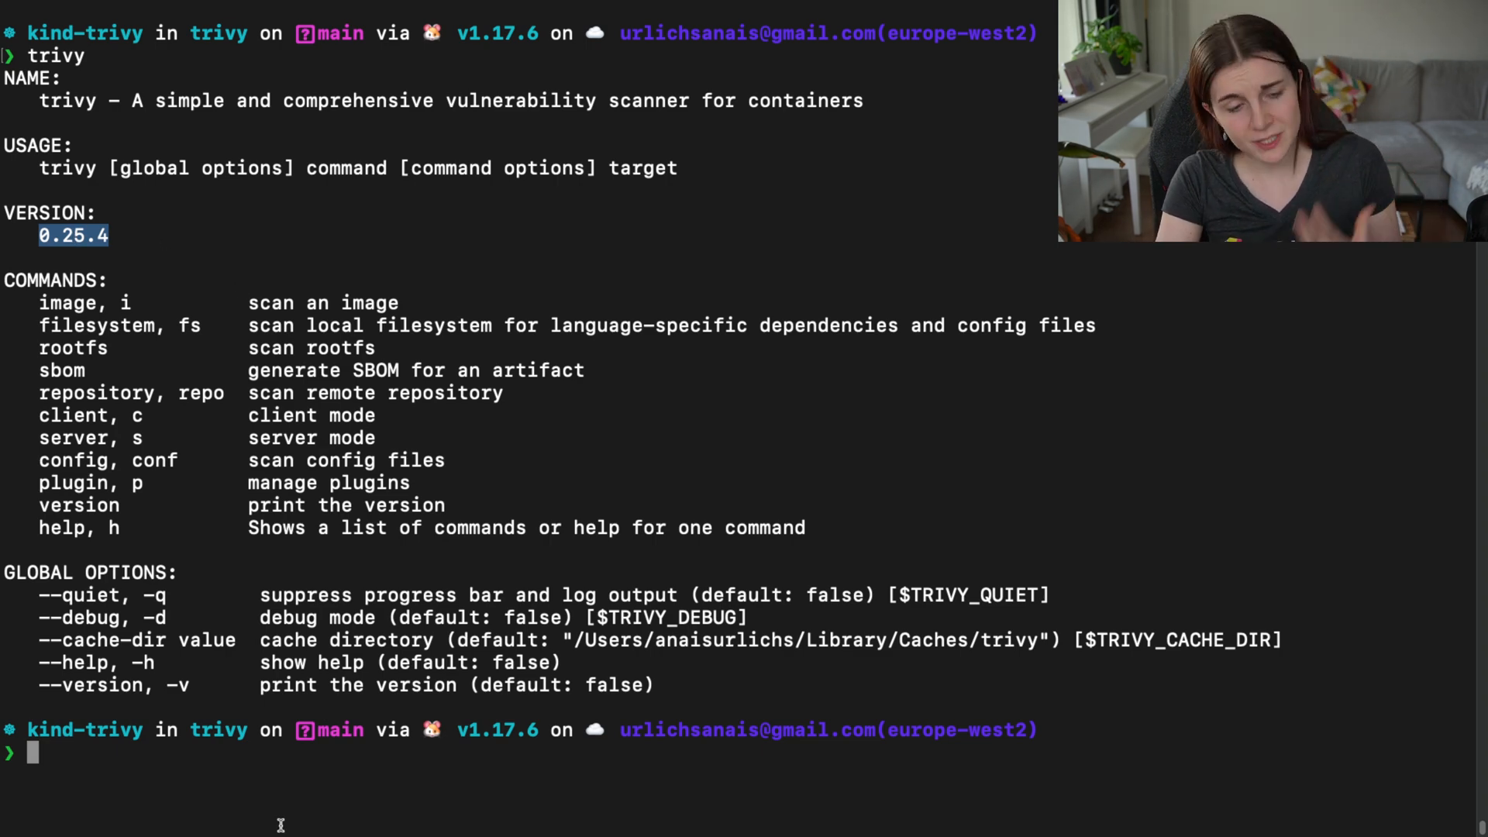
type("trivy version")
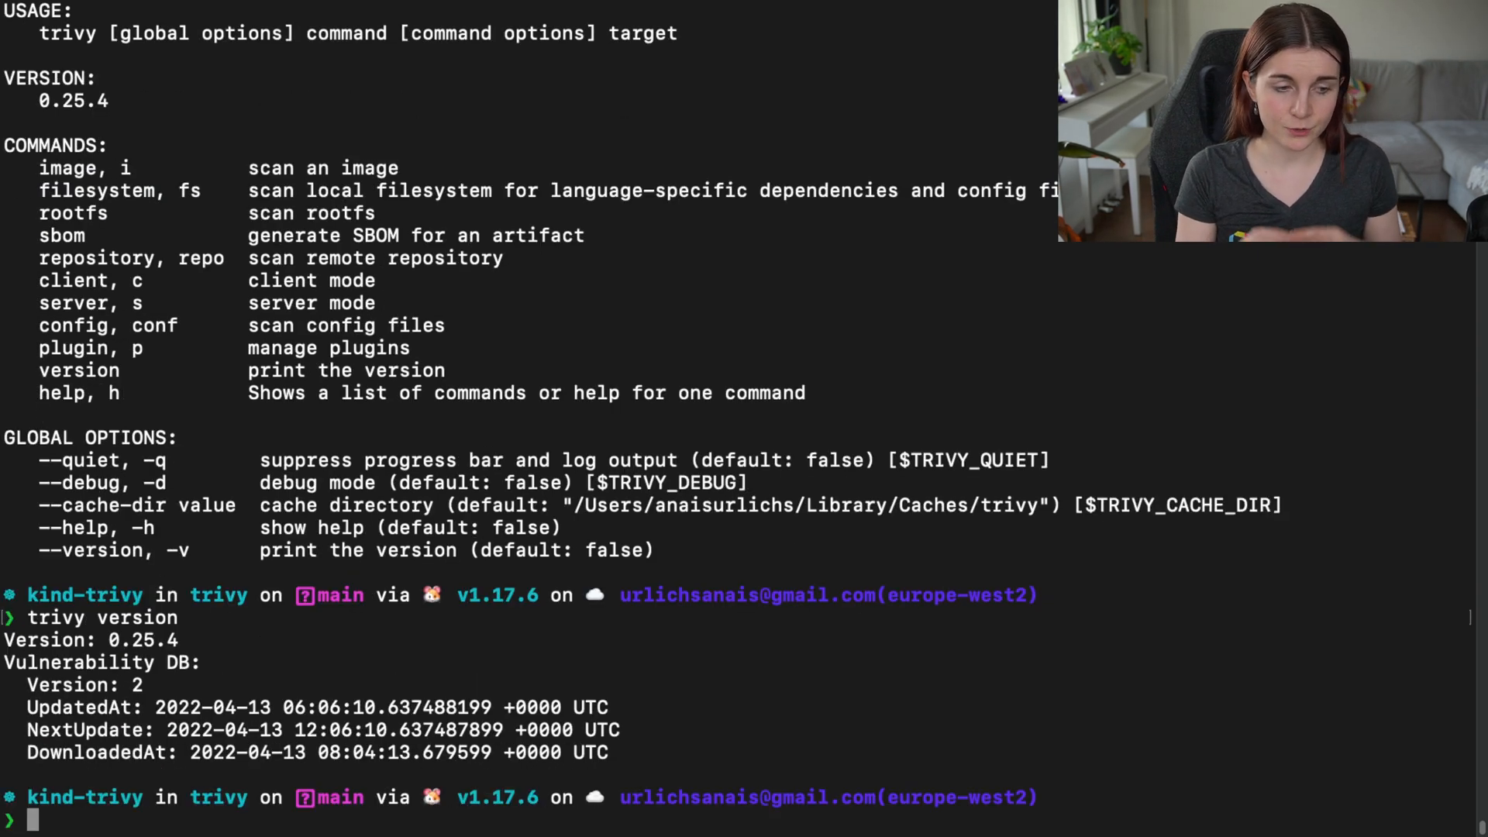
Clear the terminal after the Trivy version and database dates output.
type("clear")
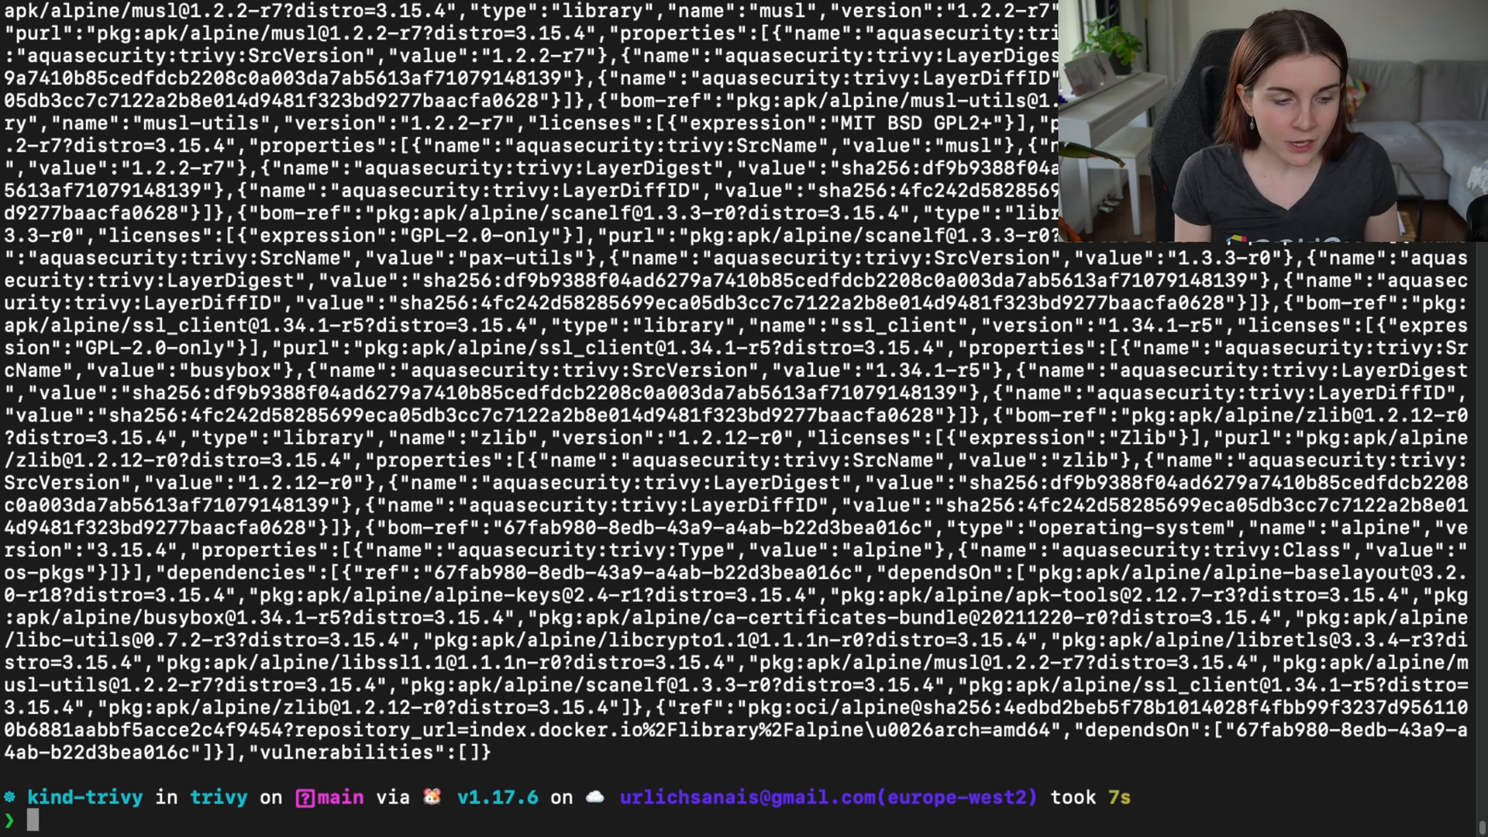
Rerun trivy sbom alpine:3.15 quietly with -q, piping the JSON into jless.
type("trivy sbom alpine:3.15")
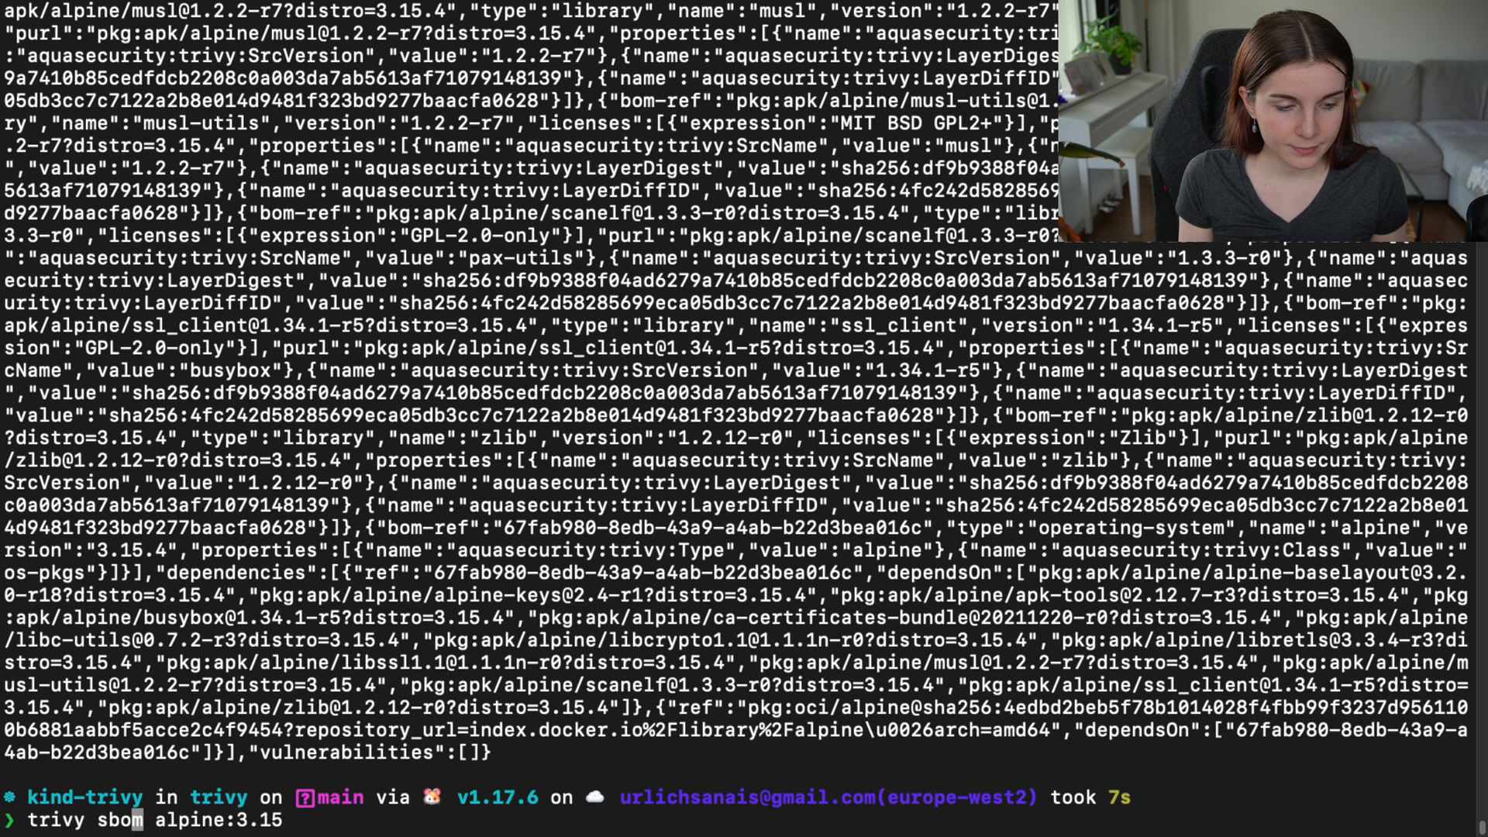
type("-q")
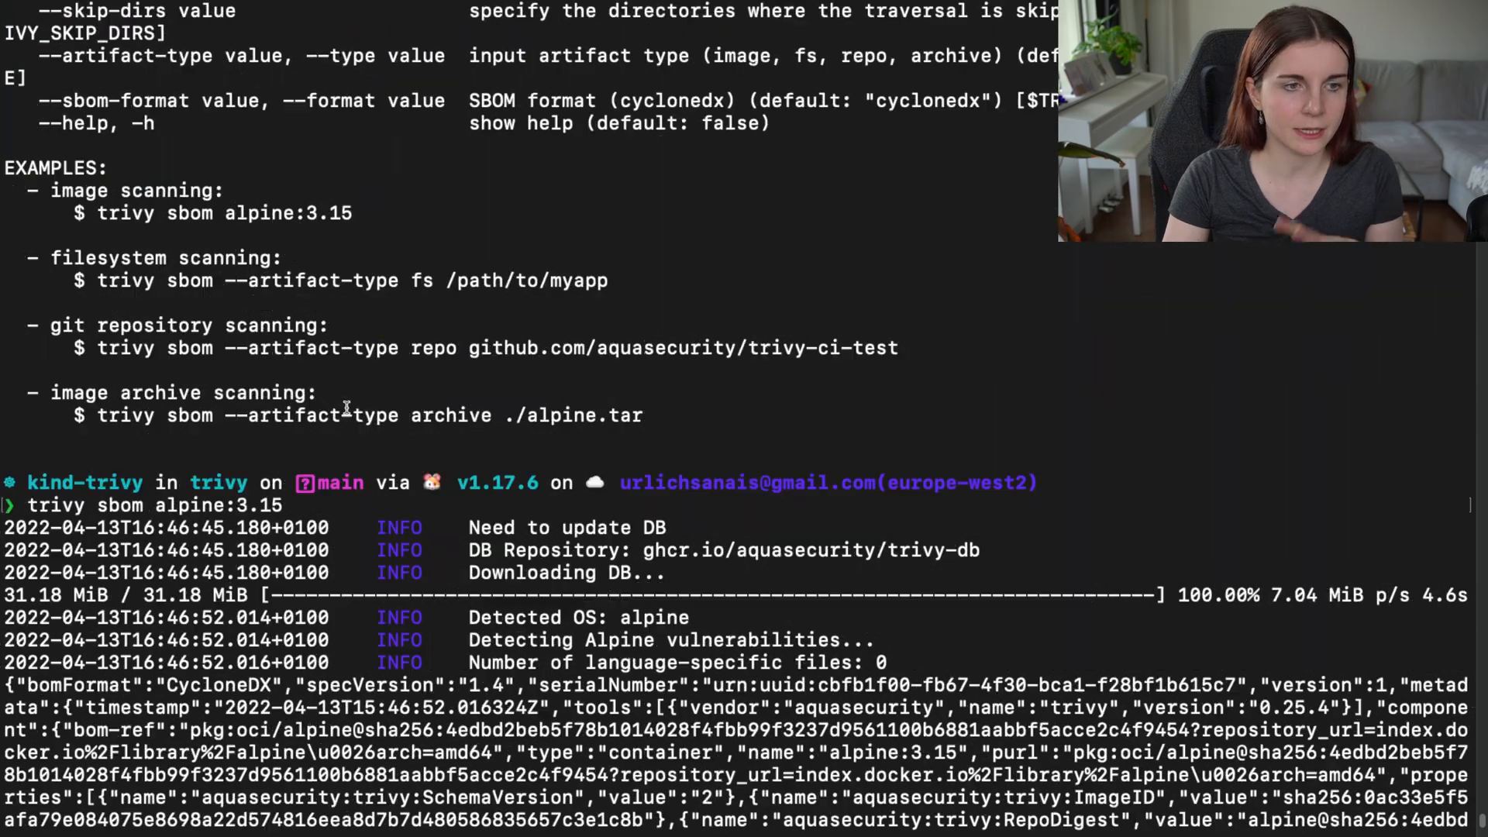
type("trivy -q sbom alpine:3.15")
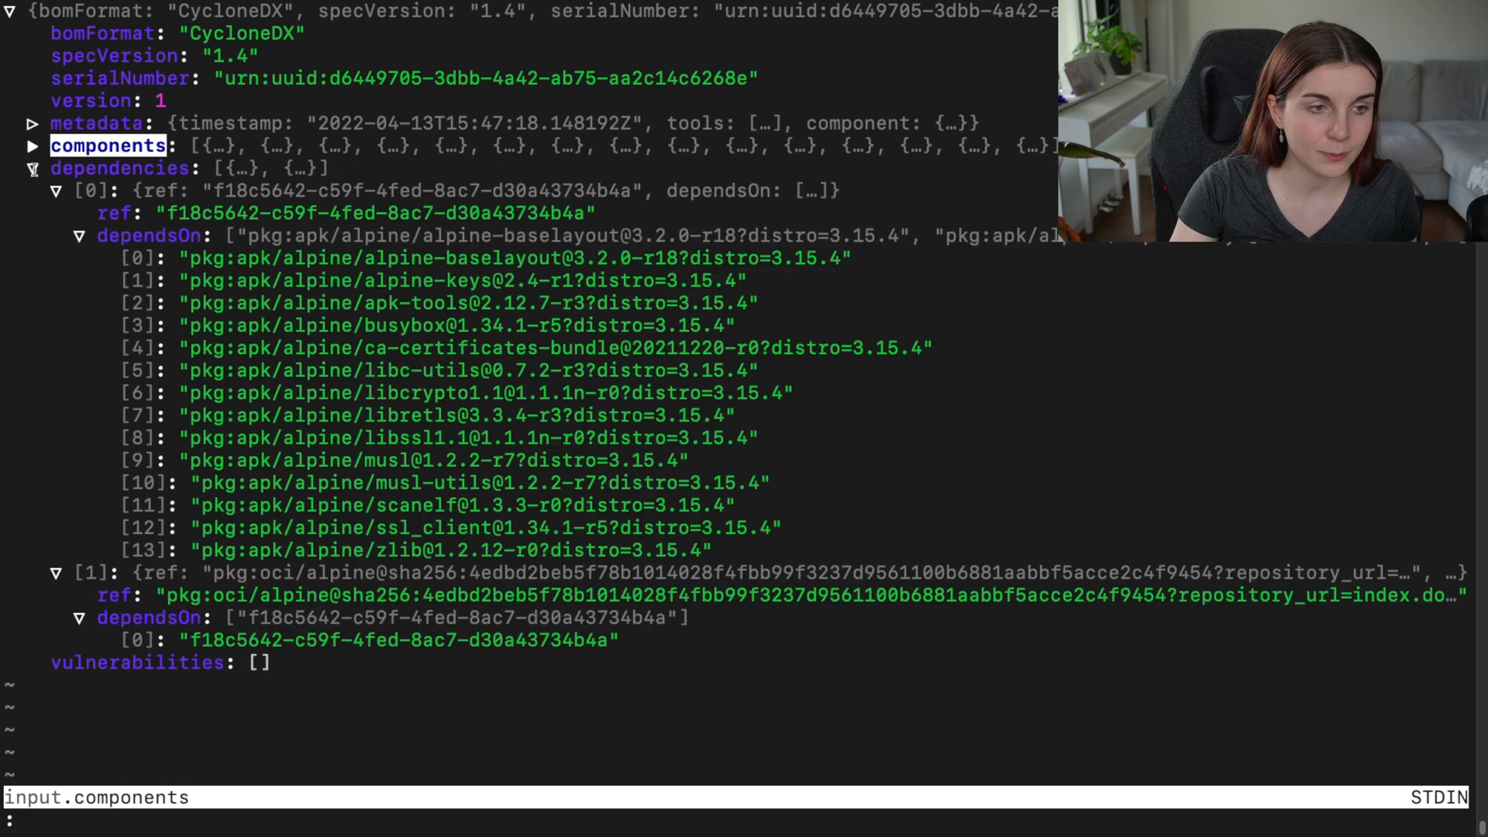
Expand dependencies and components in jless, inspect libretls layer properties, then quit.
left_click(121, 169)
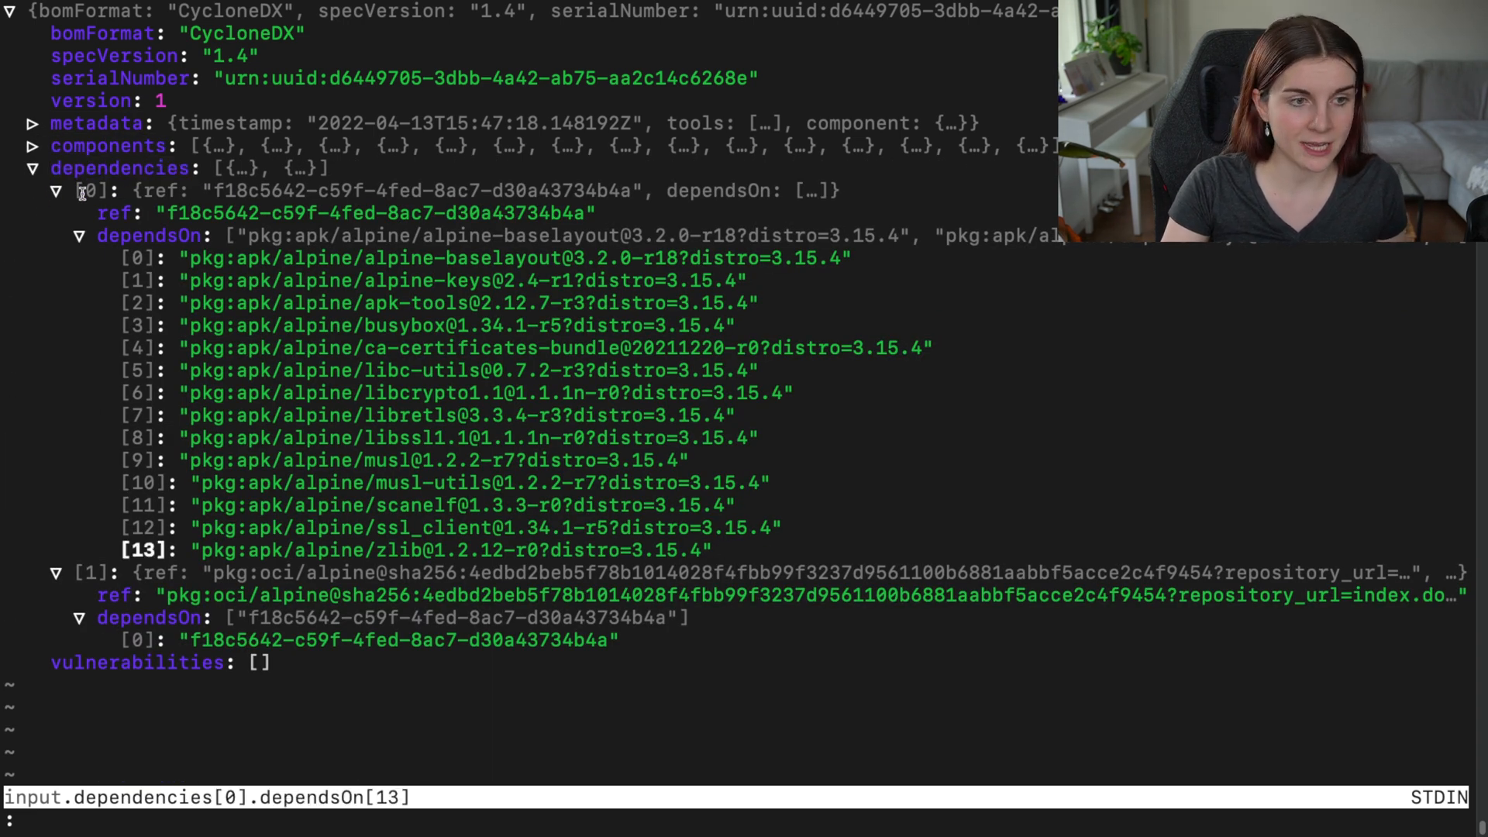
left_click(108, 145)
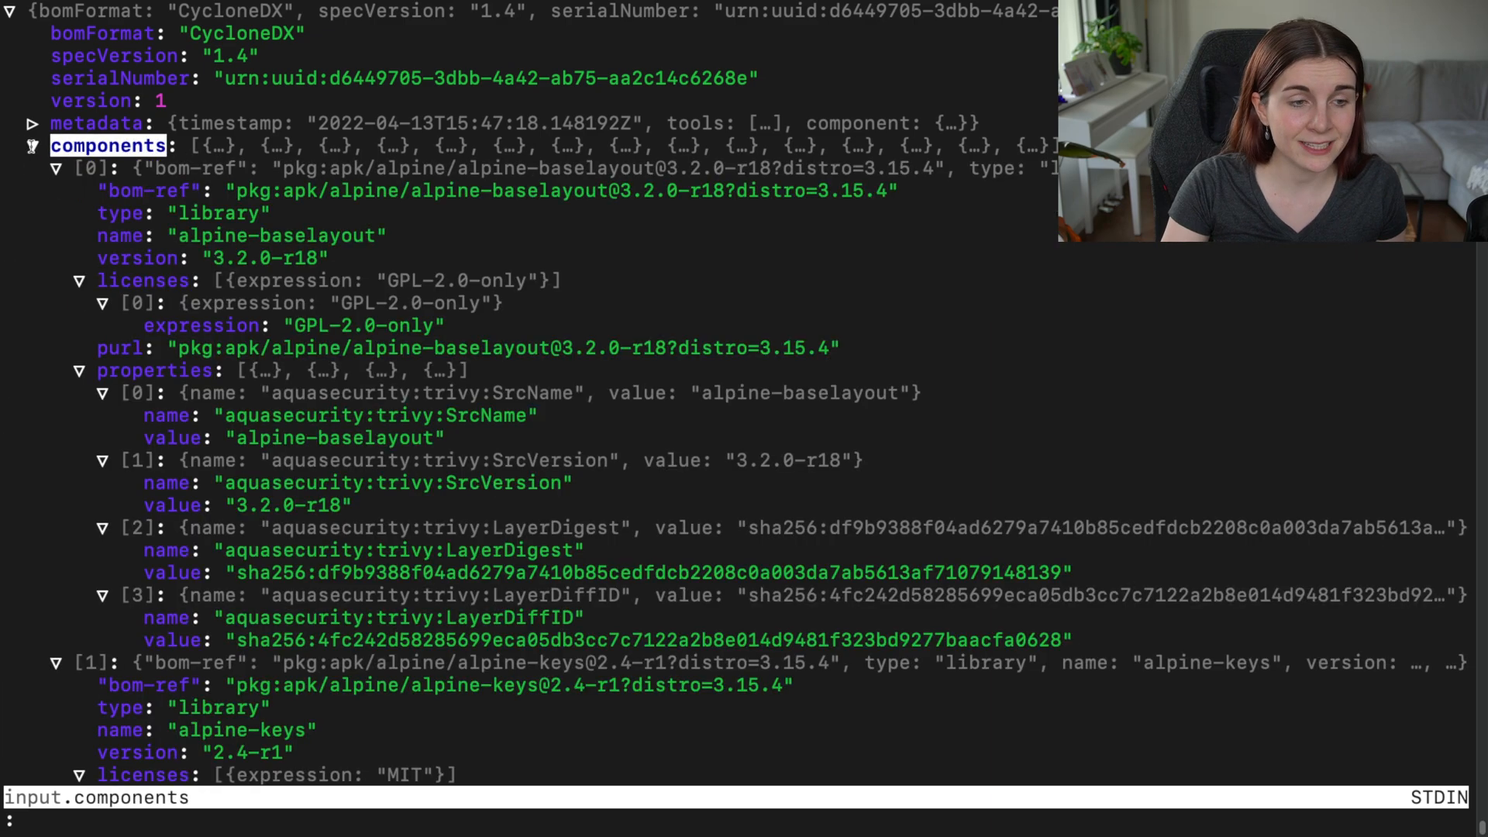
left_click(168, 617)
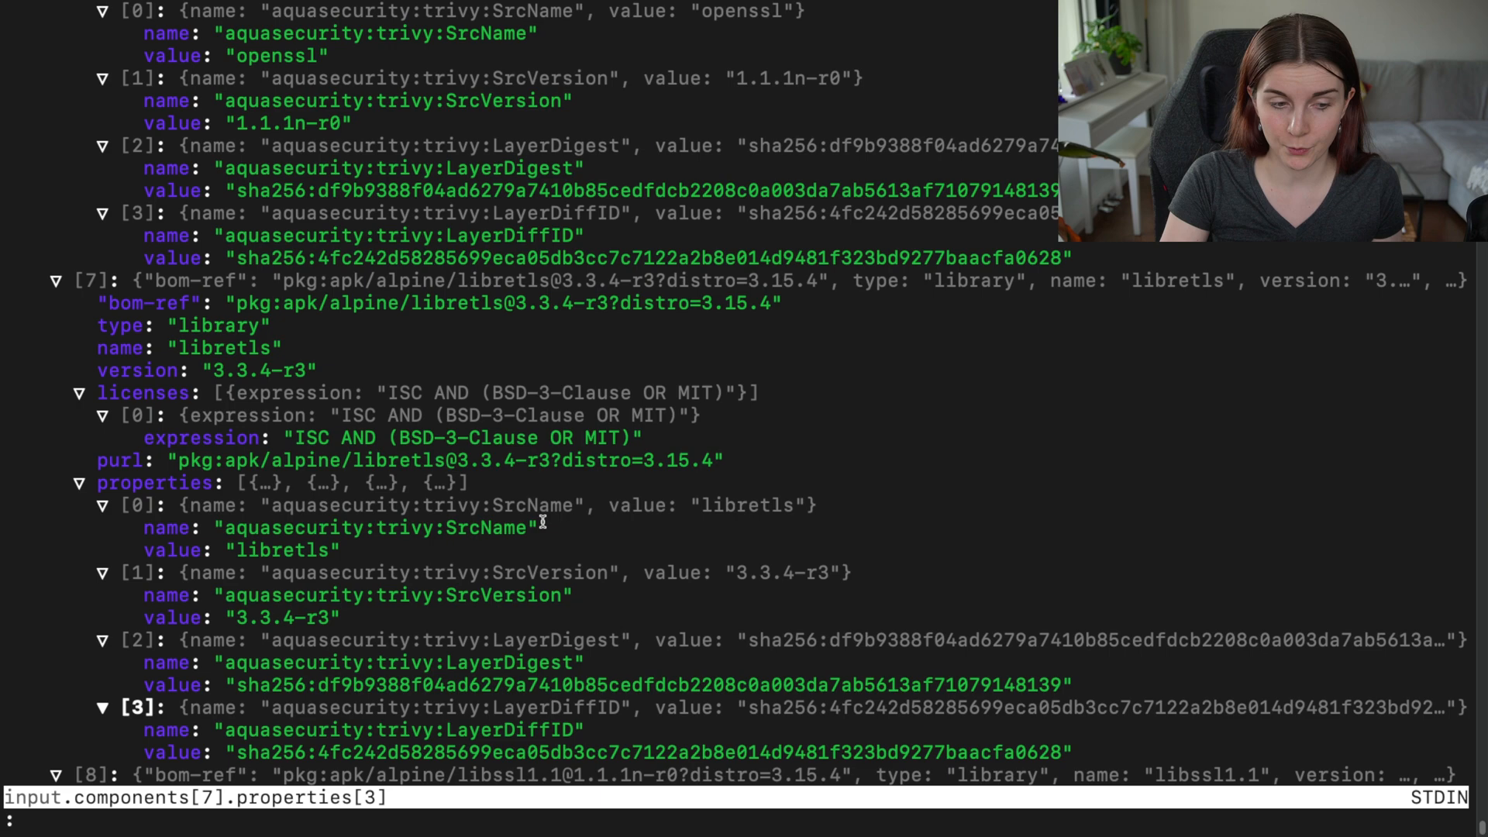
key("q")
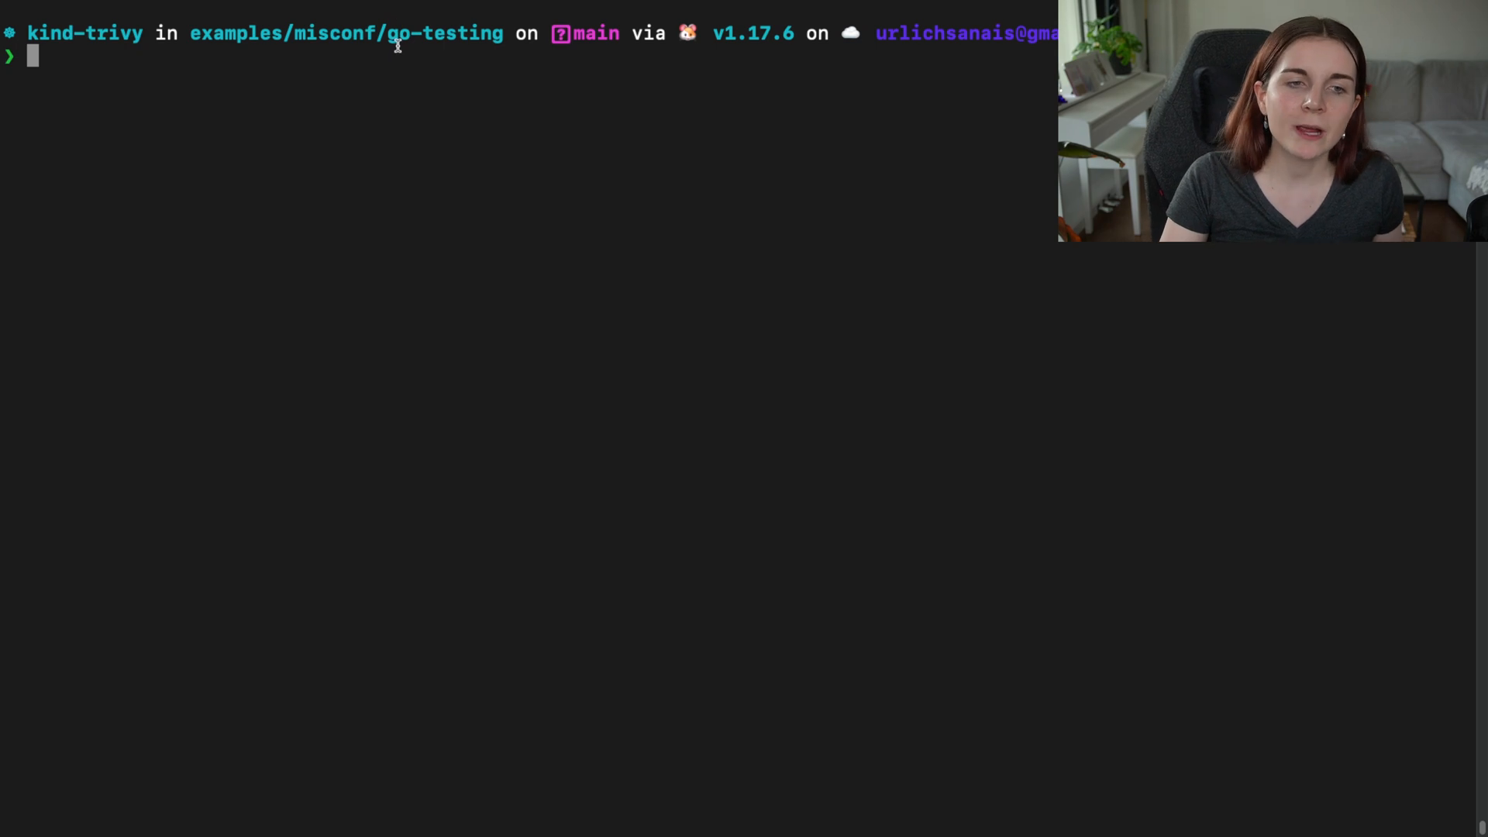
List go-testing files, generate a filesystem SBOM of ./, then pipe it quietly into jless.
type("ls")
type("trivy sbom --artifact-type fs")
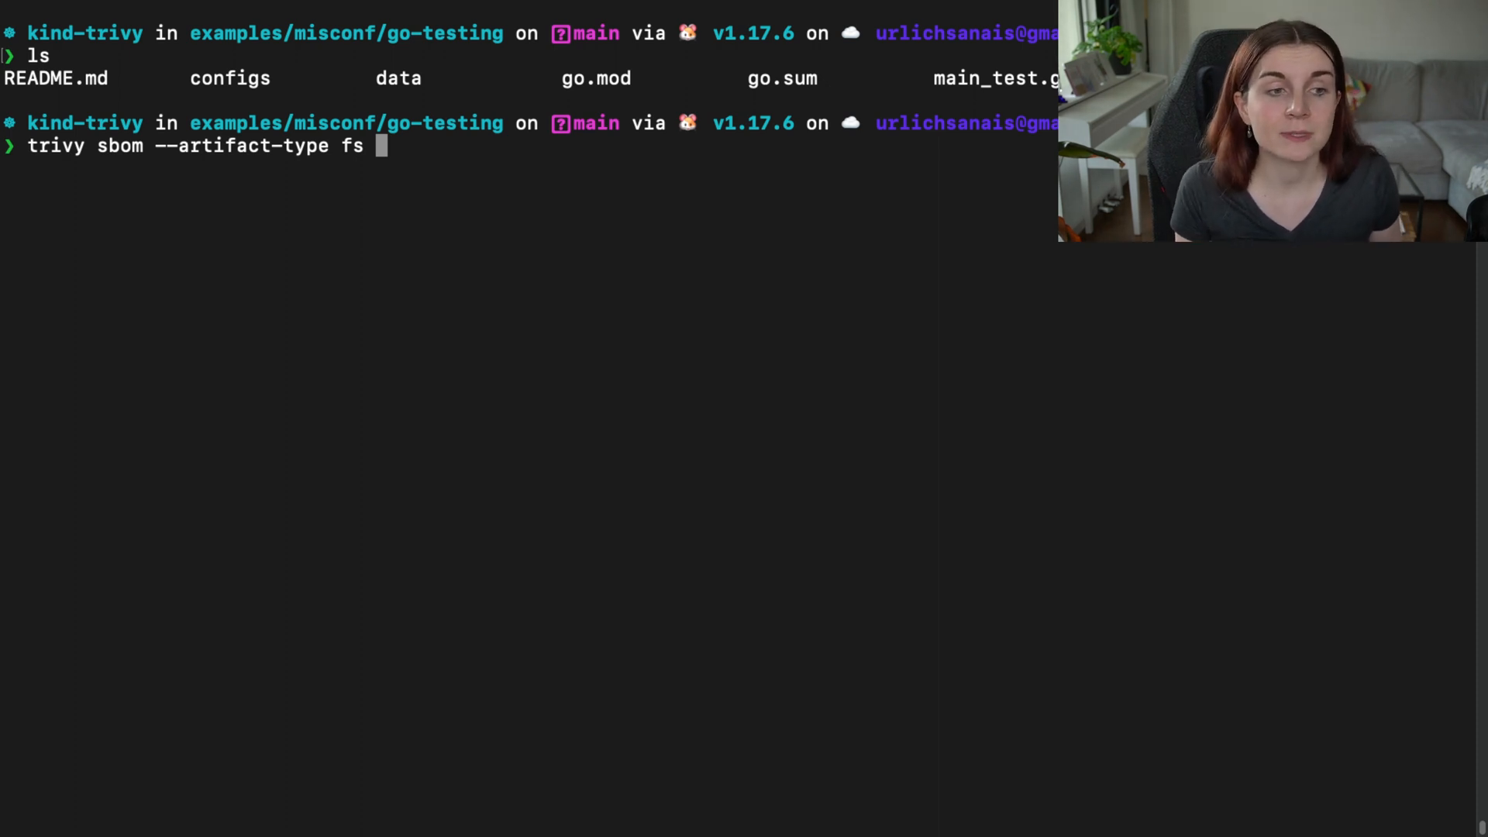
type(".")
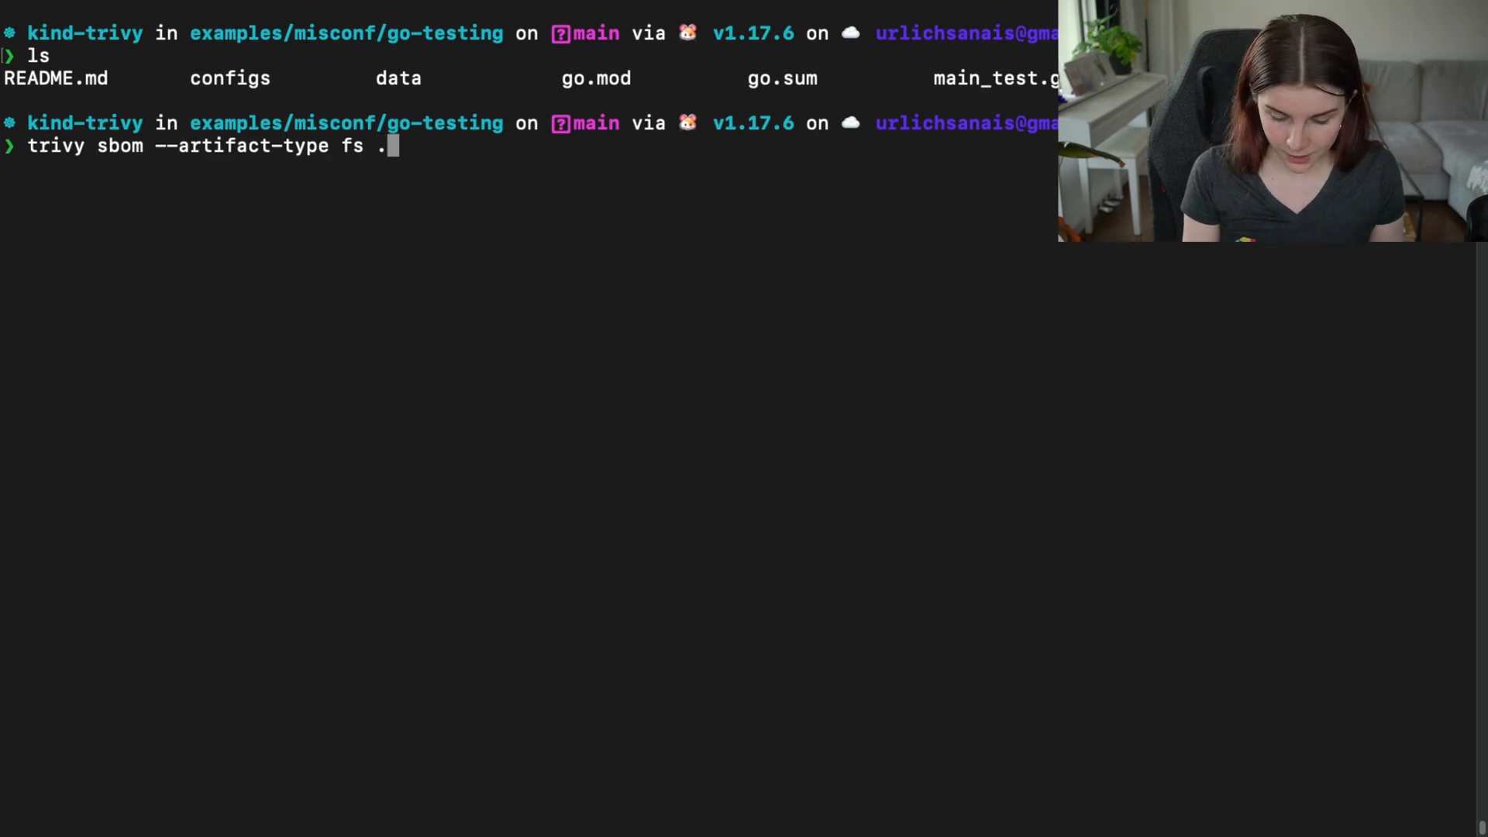
type("/")
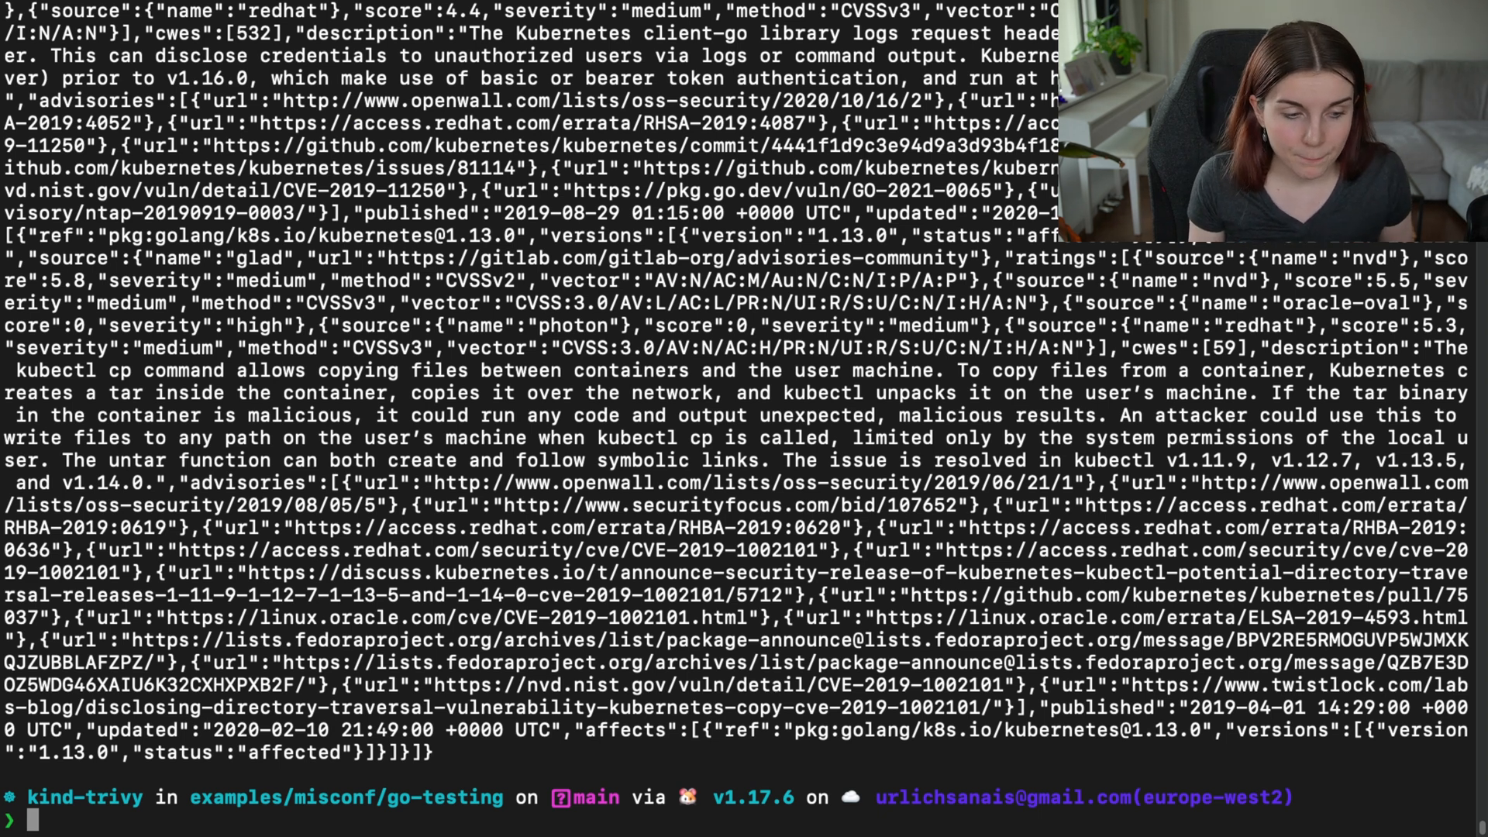
type("trivy -q sbom --artifact-type fs ./ | jless")
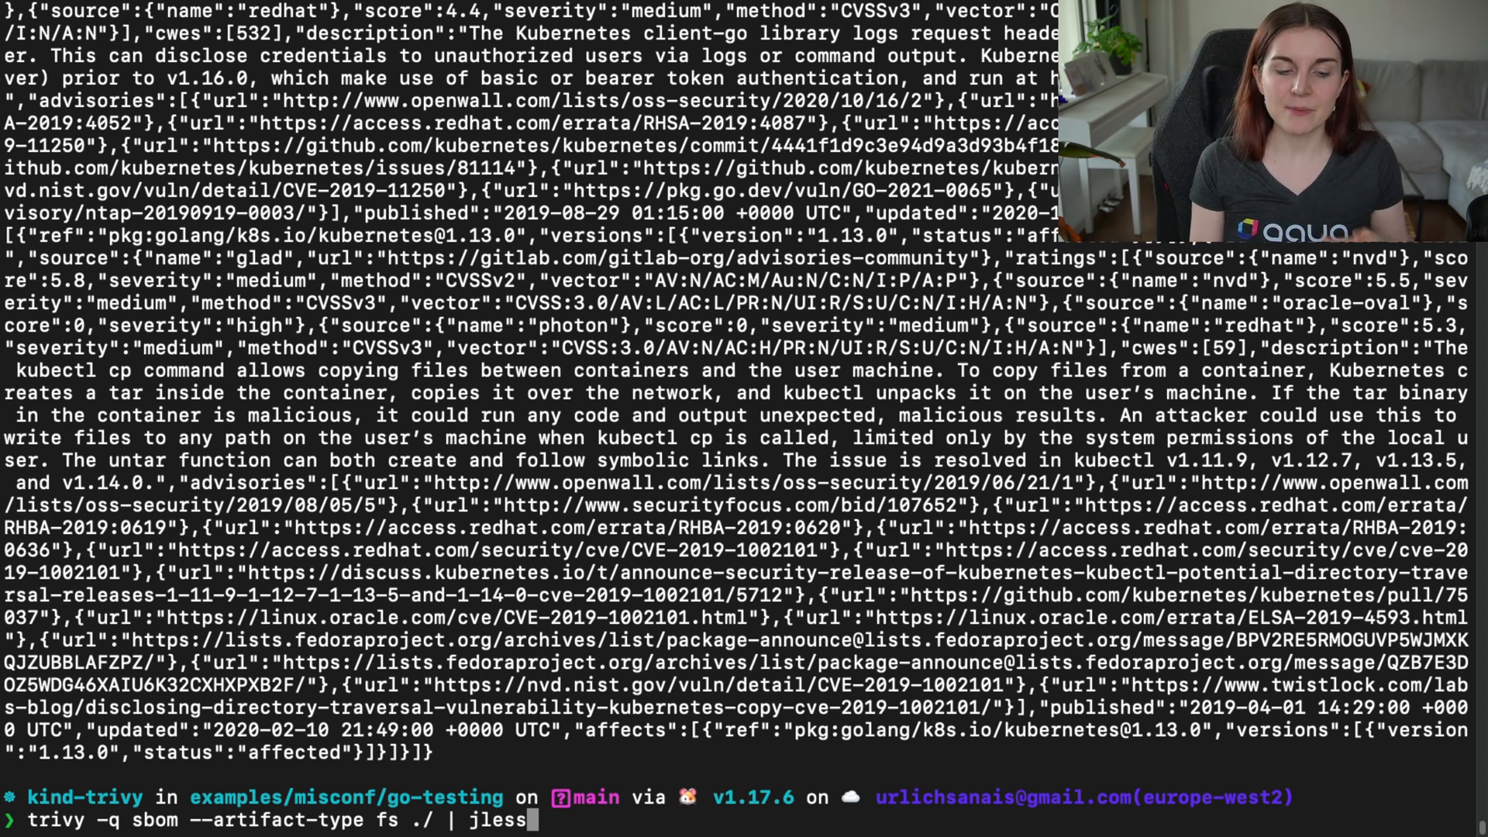
View the Go SBOM in jless, collapse components, and scroll through dependencies and vulnerabilities.
key("Return")
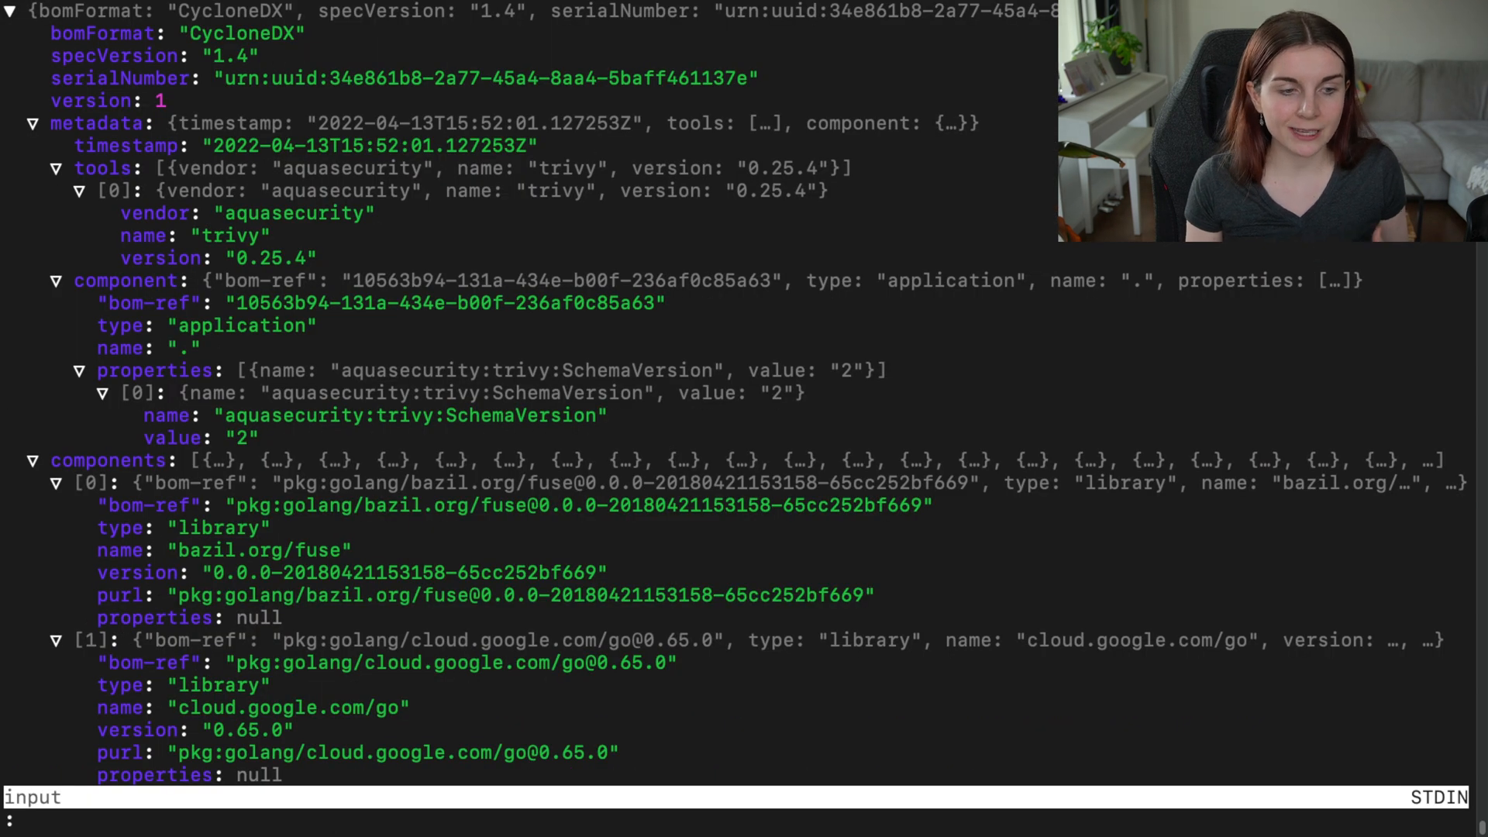
mouse_move(250, 339)
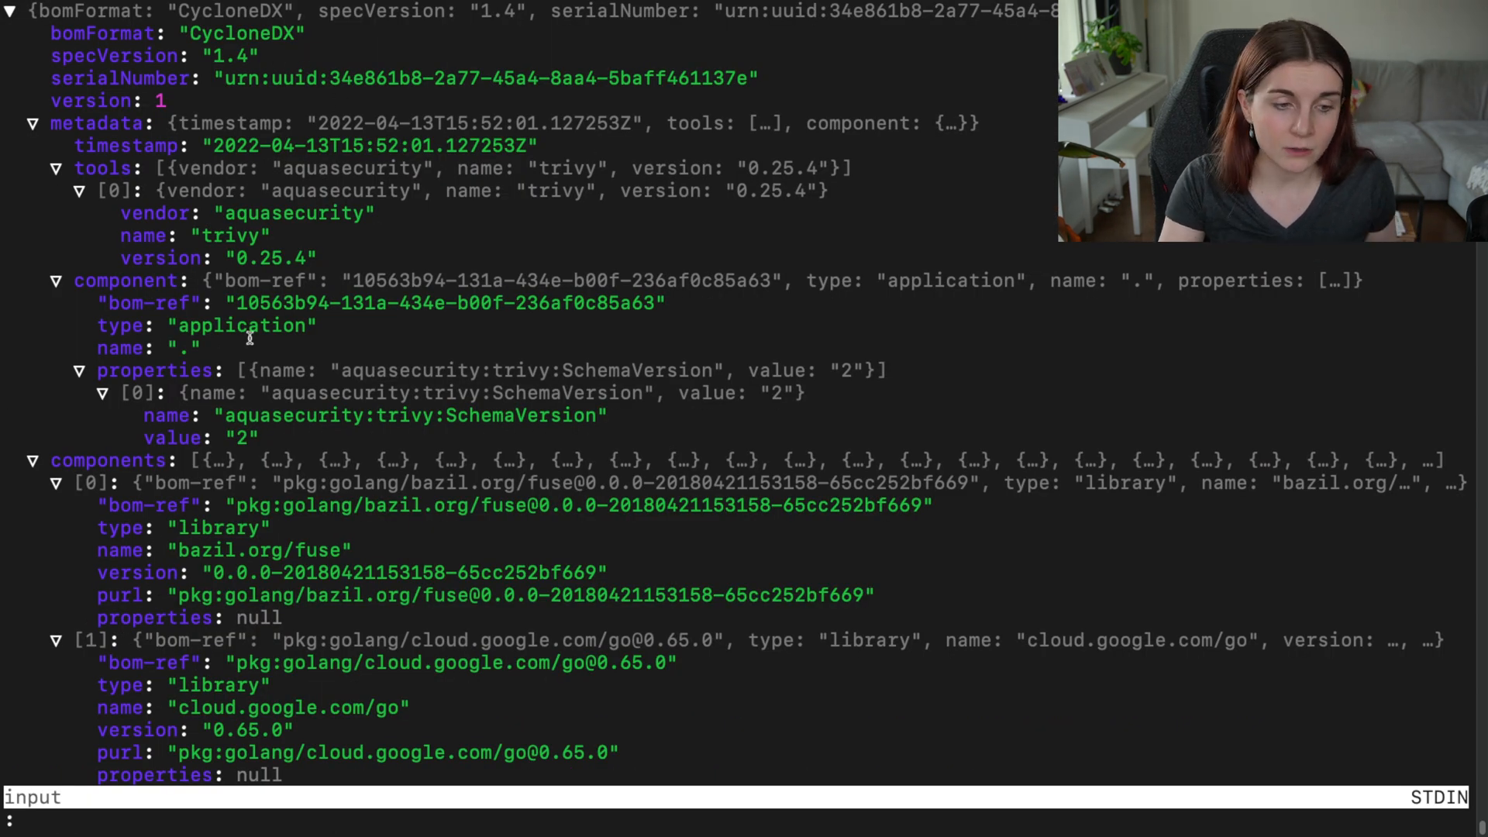
left_click(31, 461)
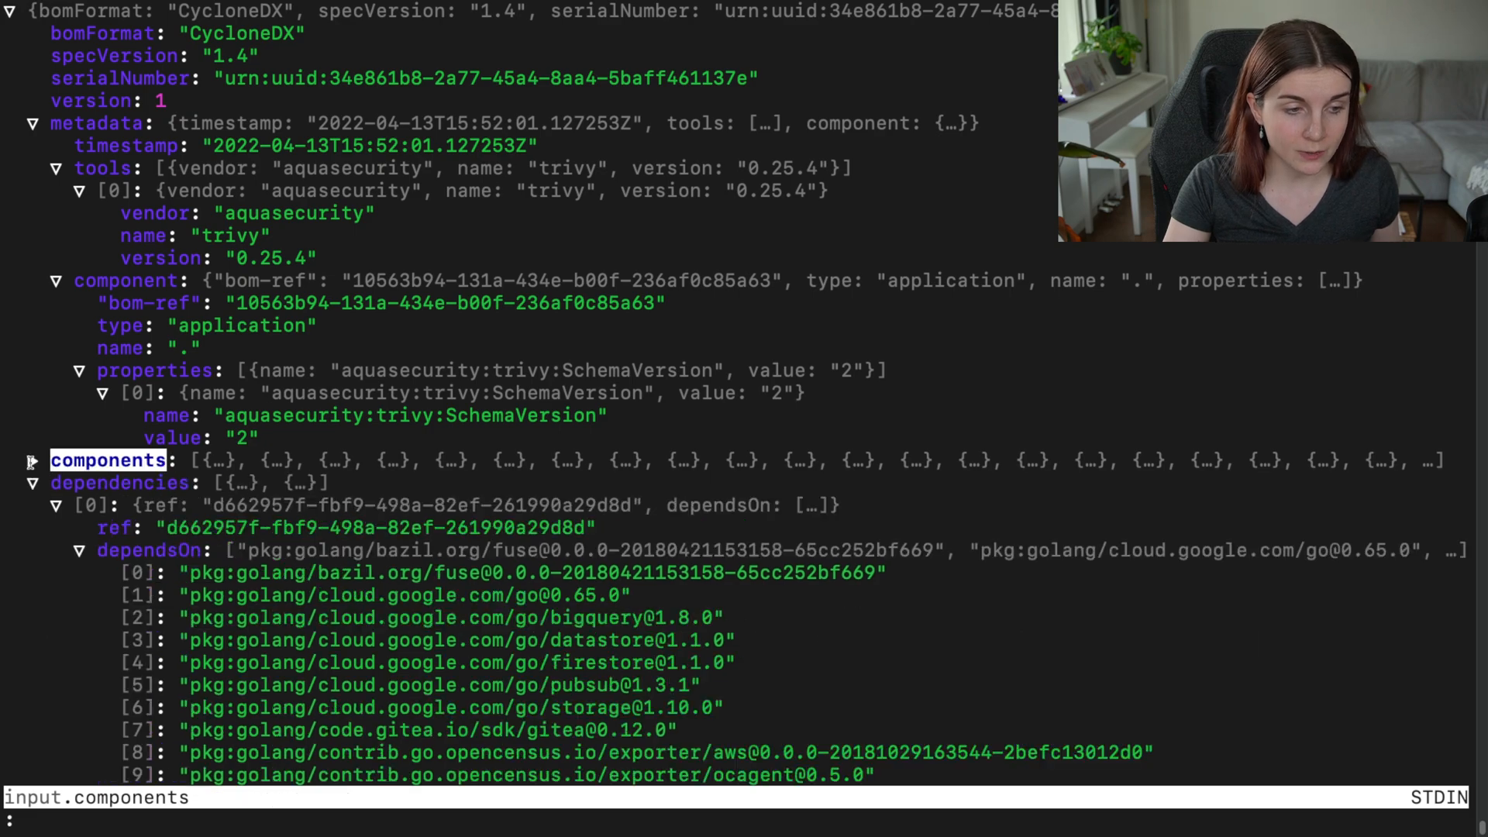
scroll("down", 3)
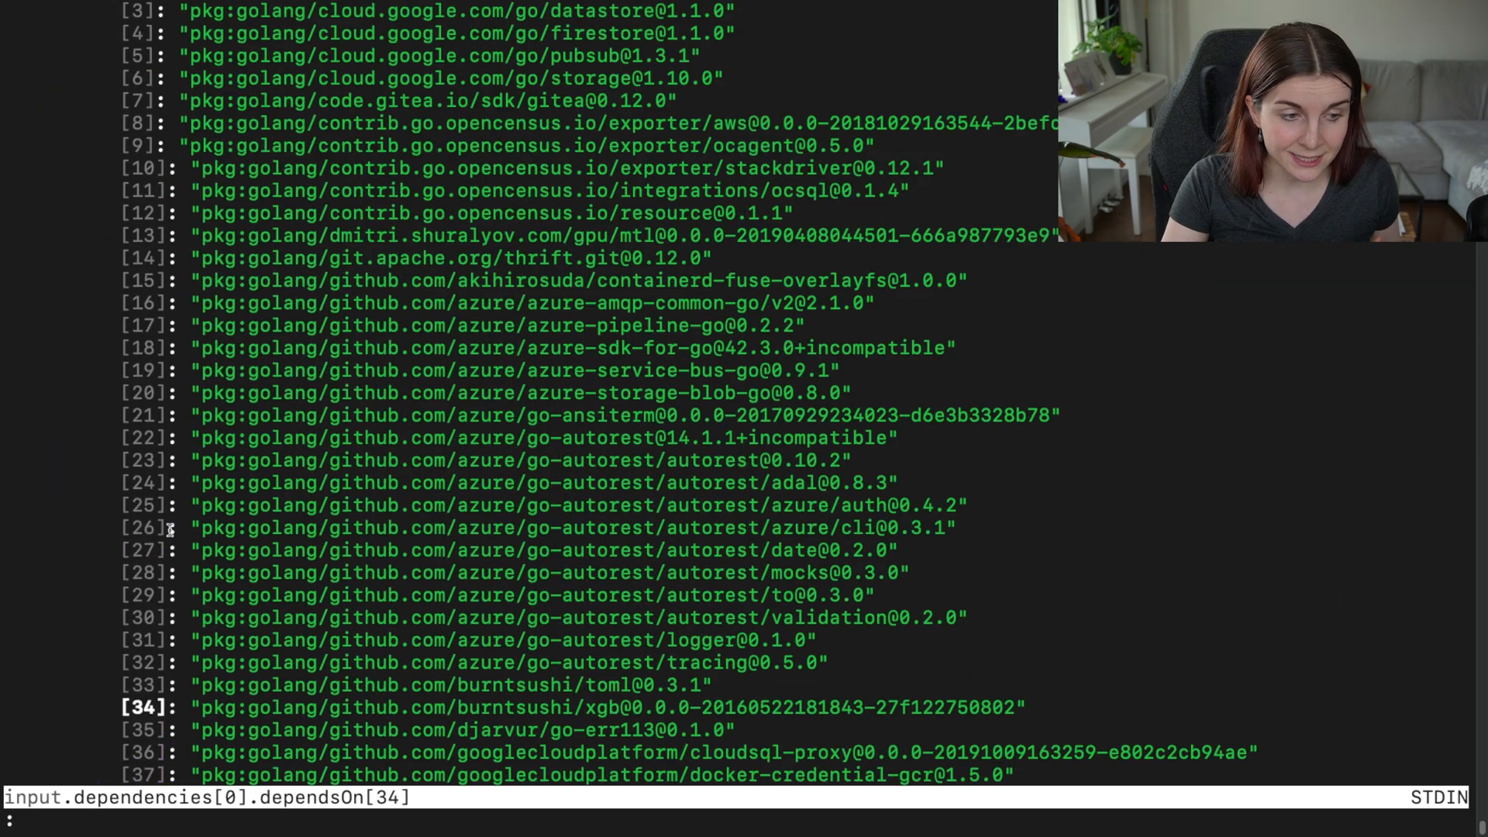
scroll("down", 3)
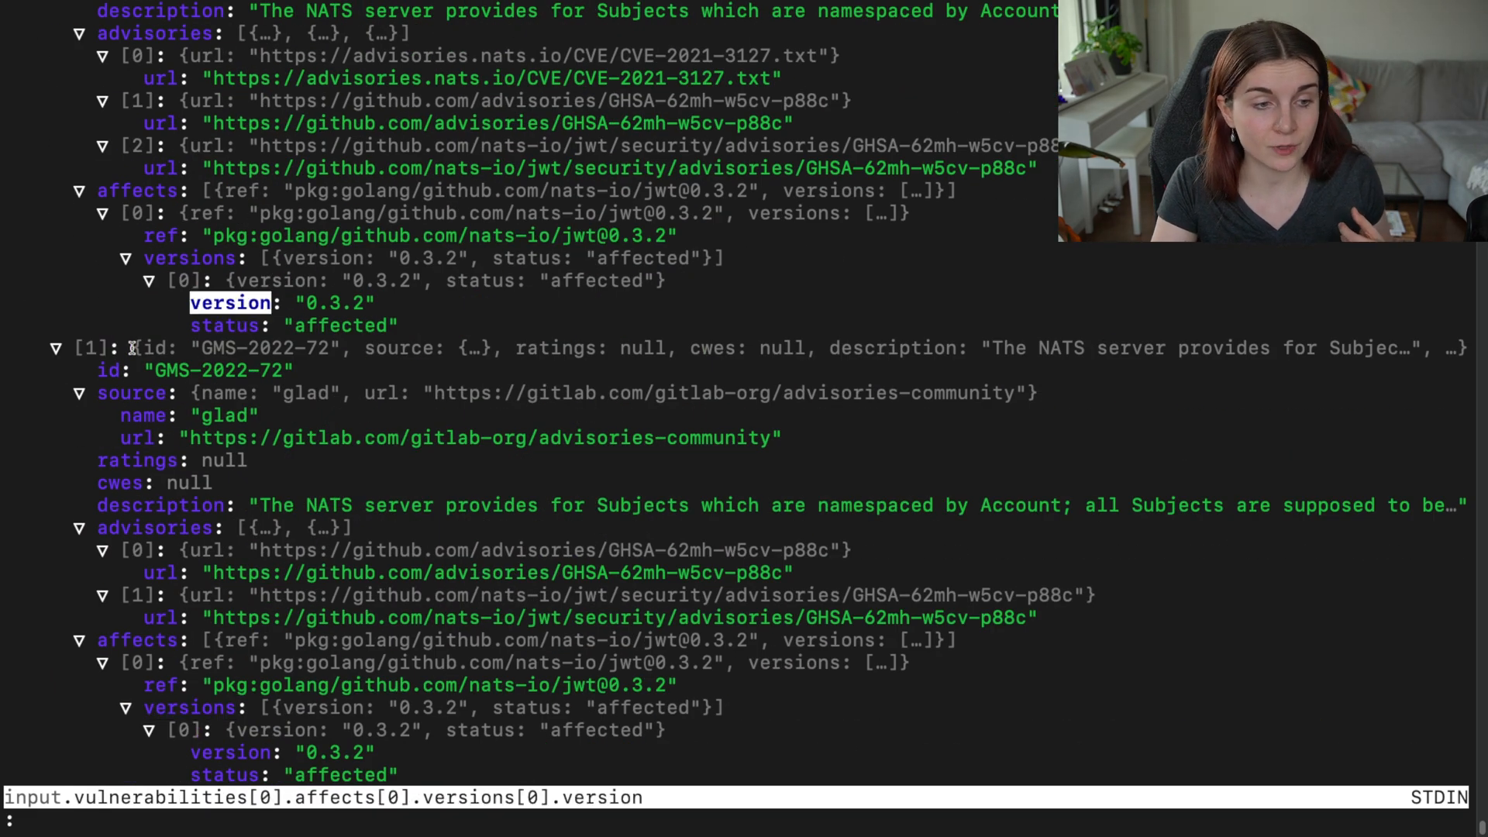
scroll("down", 3)
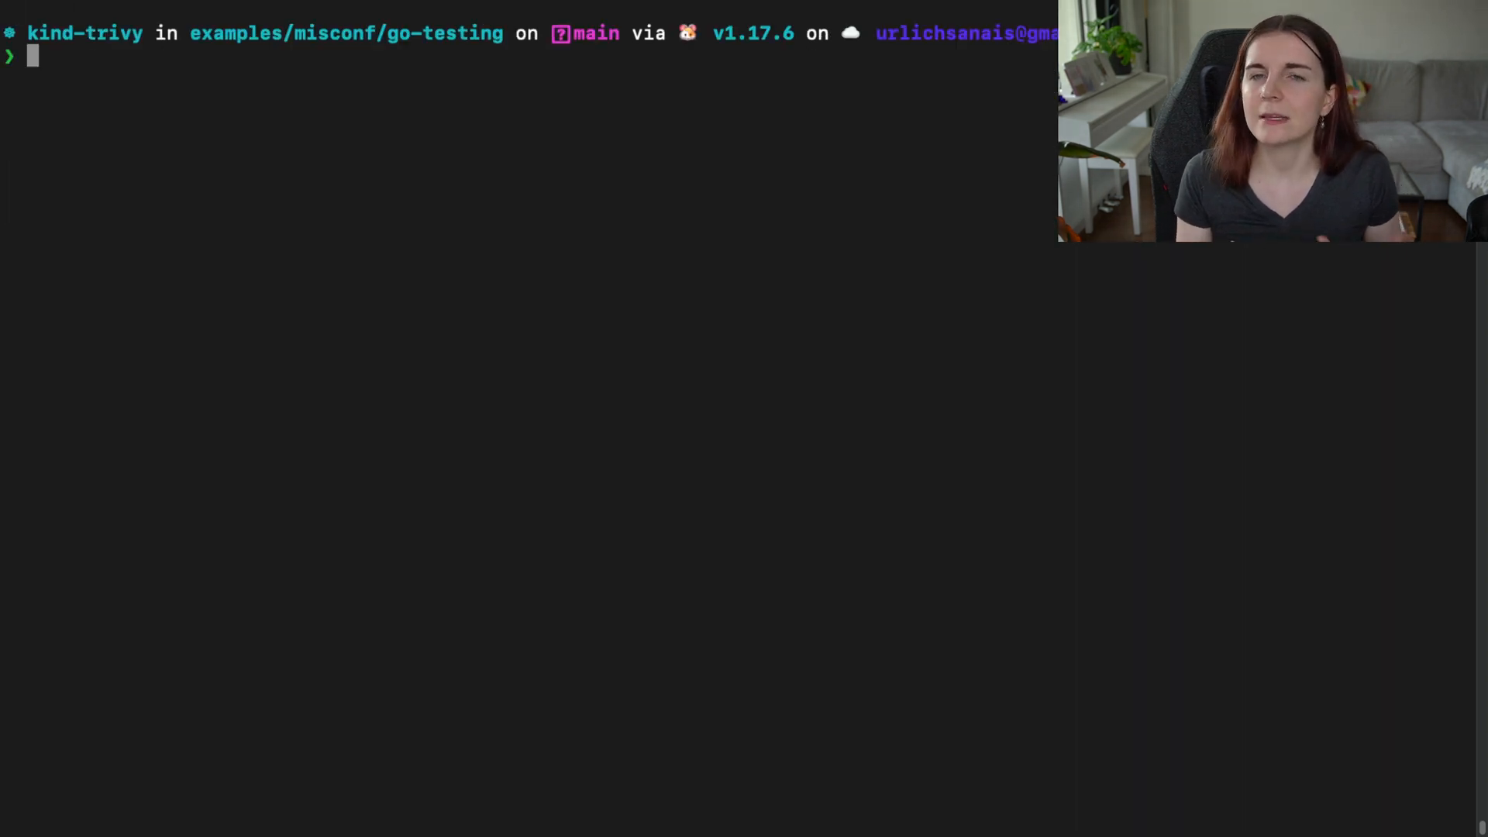
Write the go-testing filesystem SBOM to test.json, then begin typing cat test.json.
type("clear")
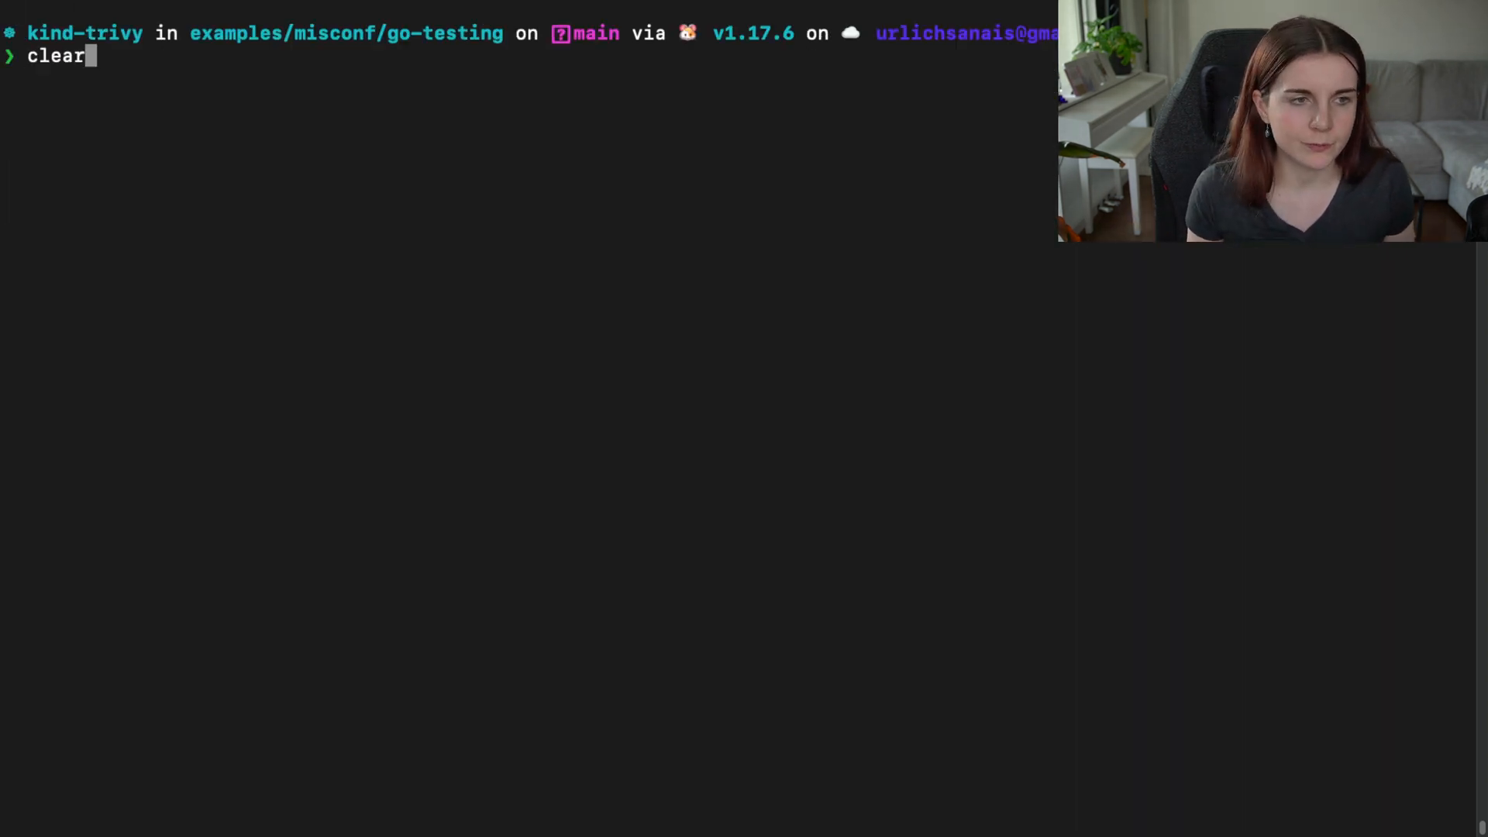
type("trivy -q sbom --artifact-type fs ./ | jless")
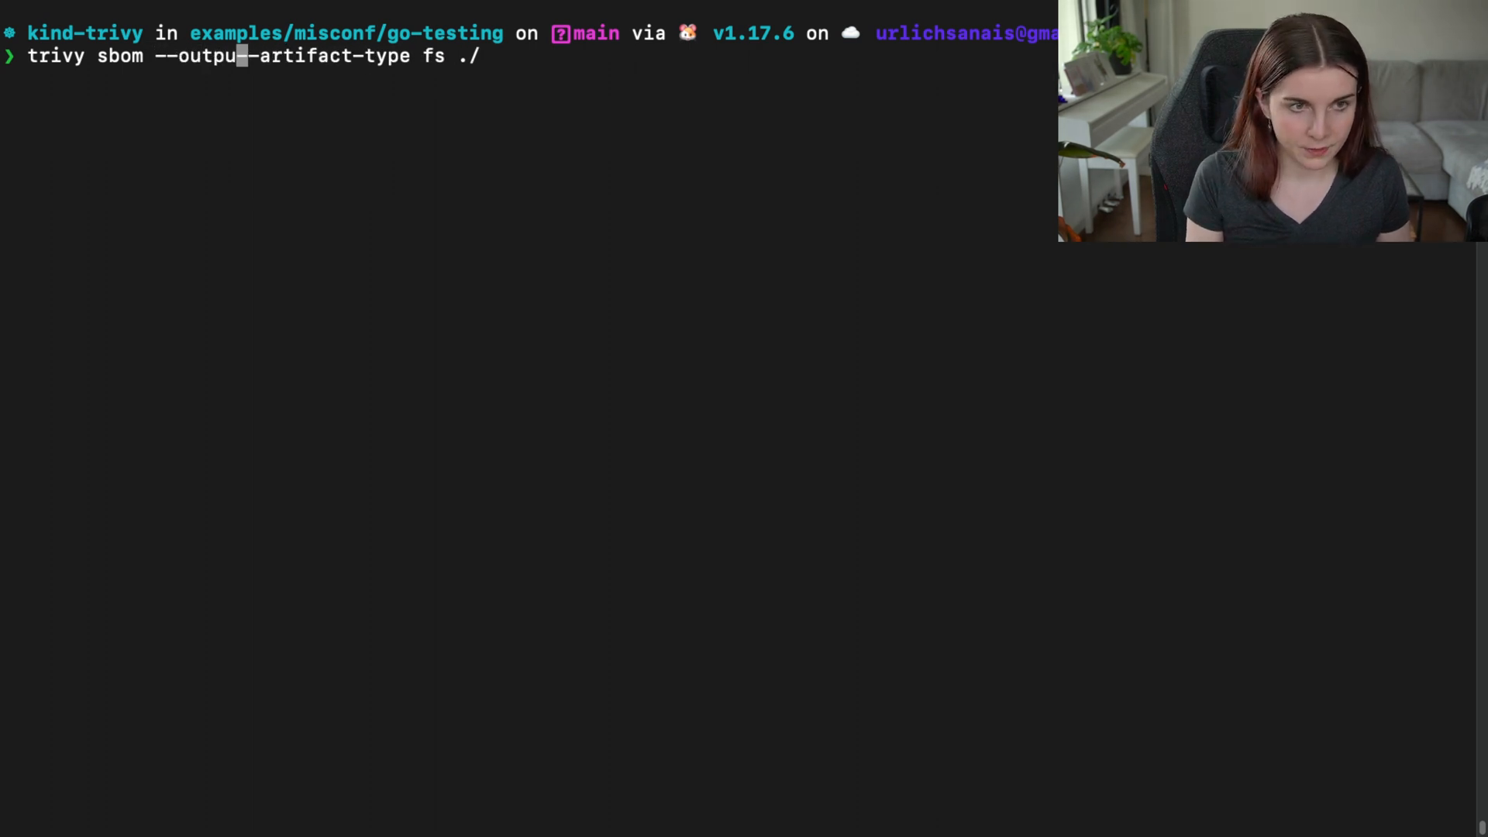
type("test")
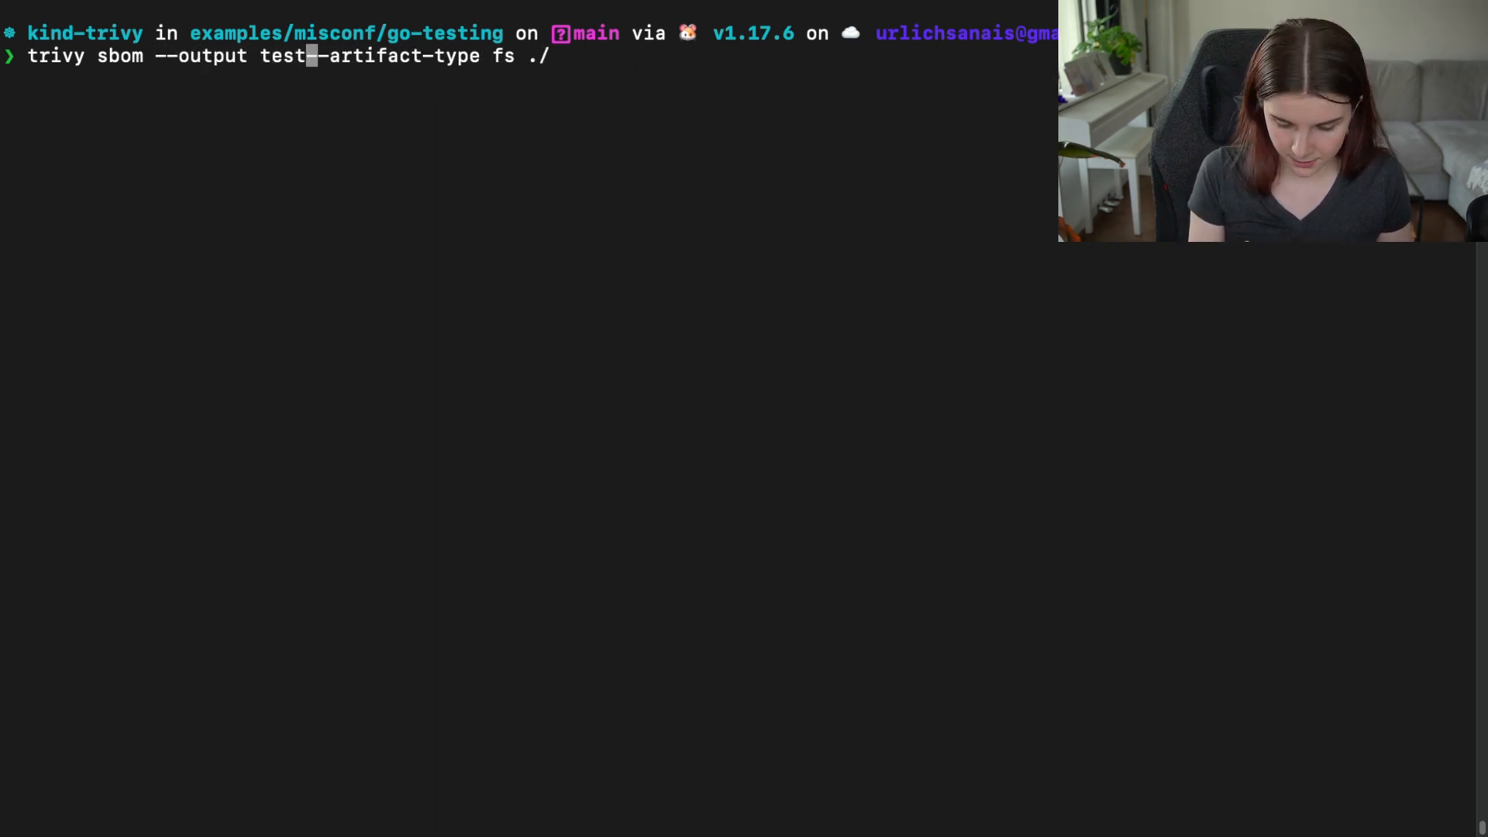
type(".json")
type("ls")
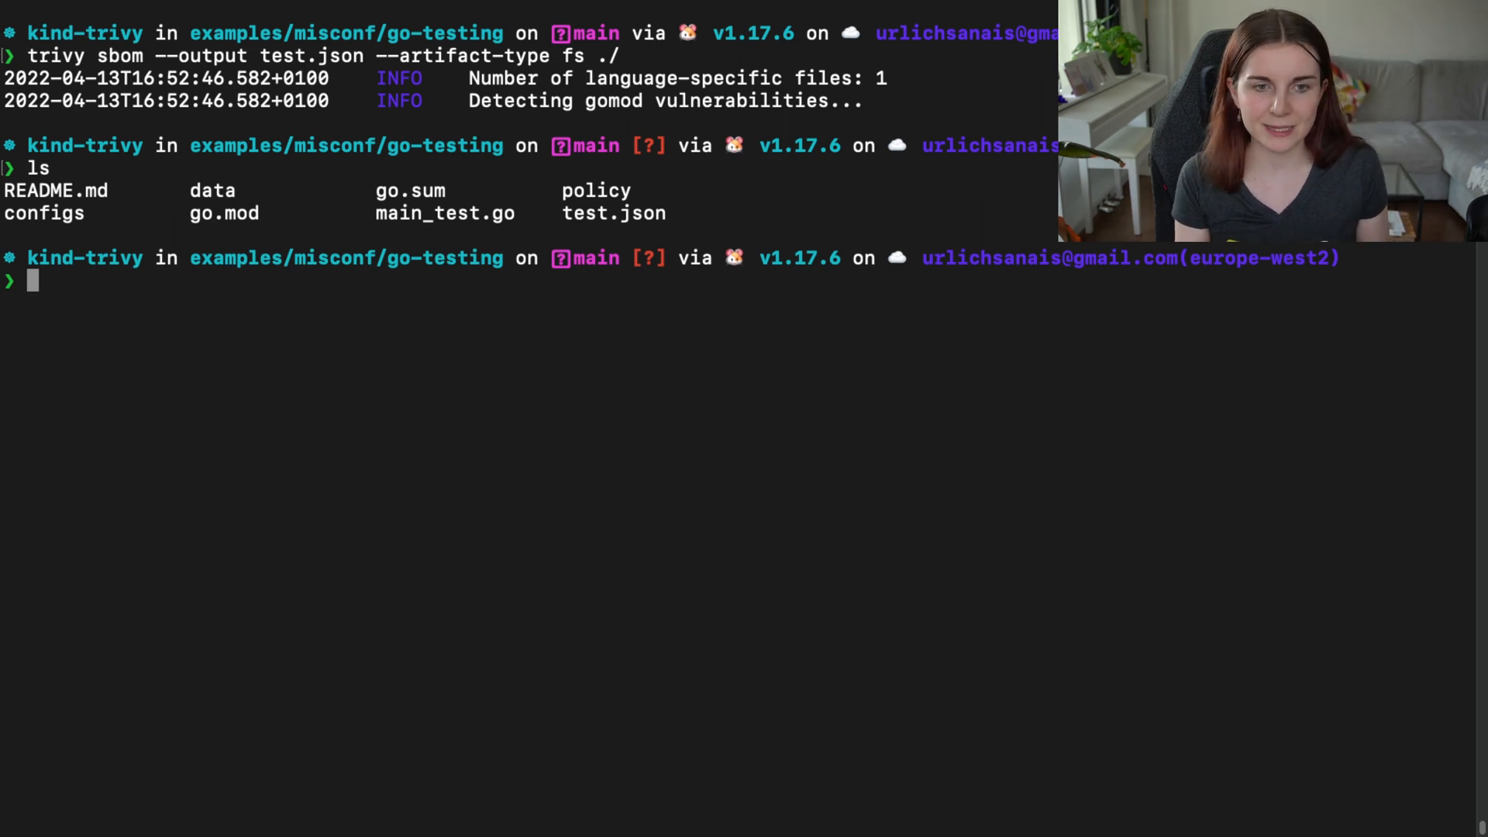
type("cat")
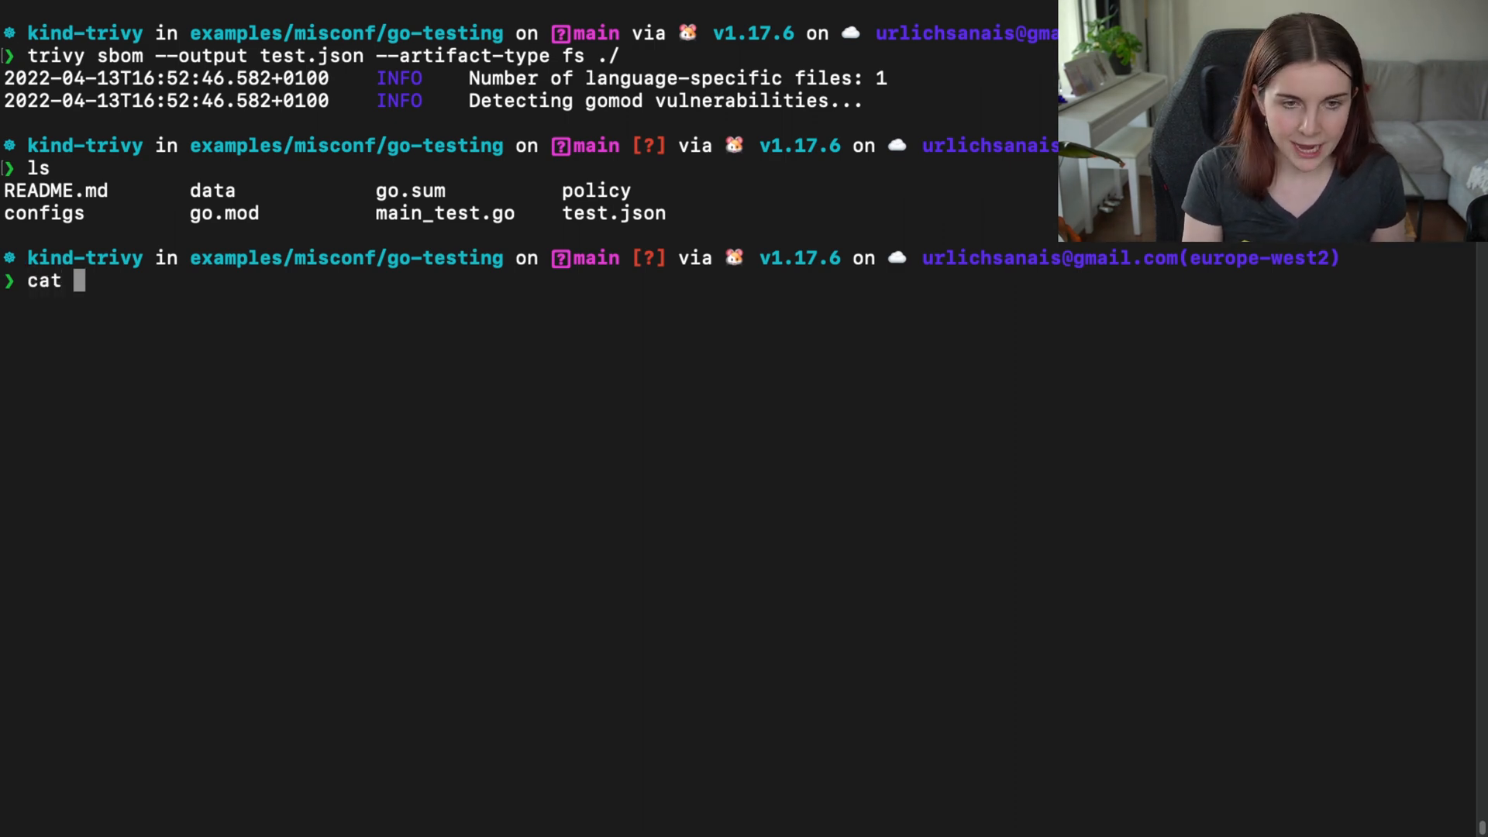
type("test.jso")
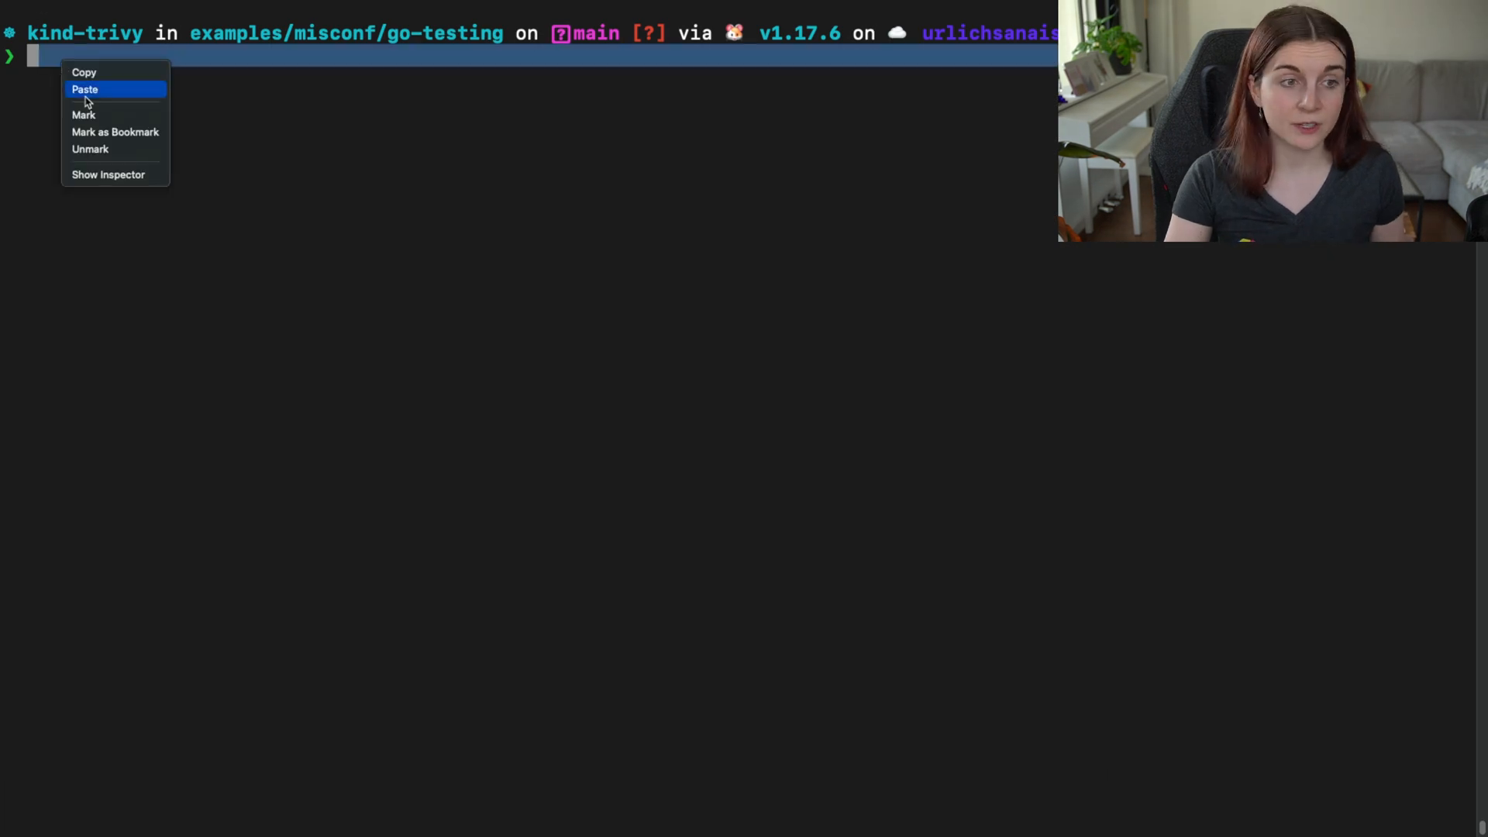
left_click(85, 90)
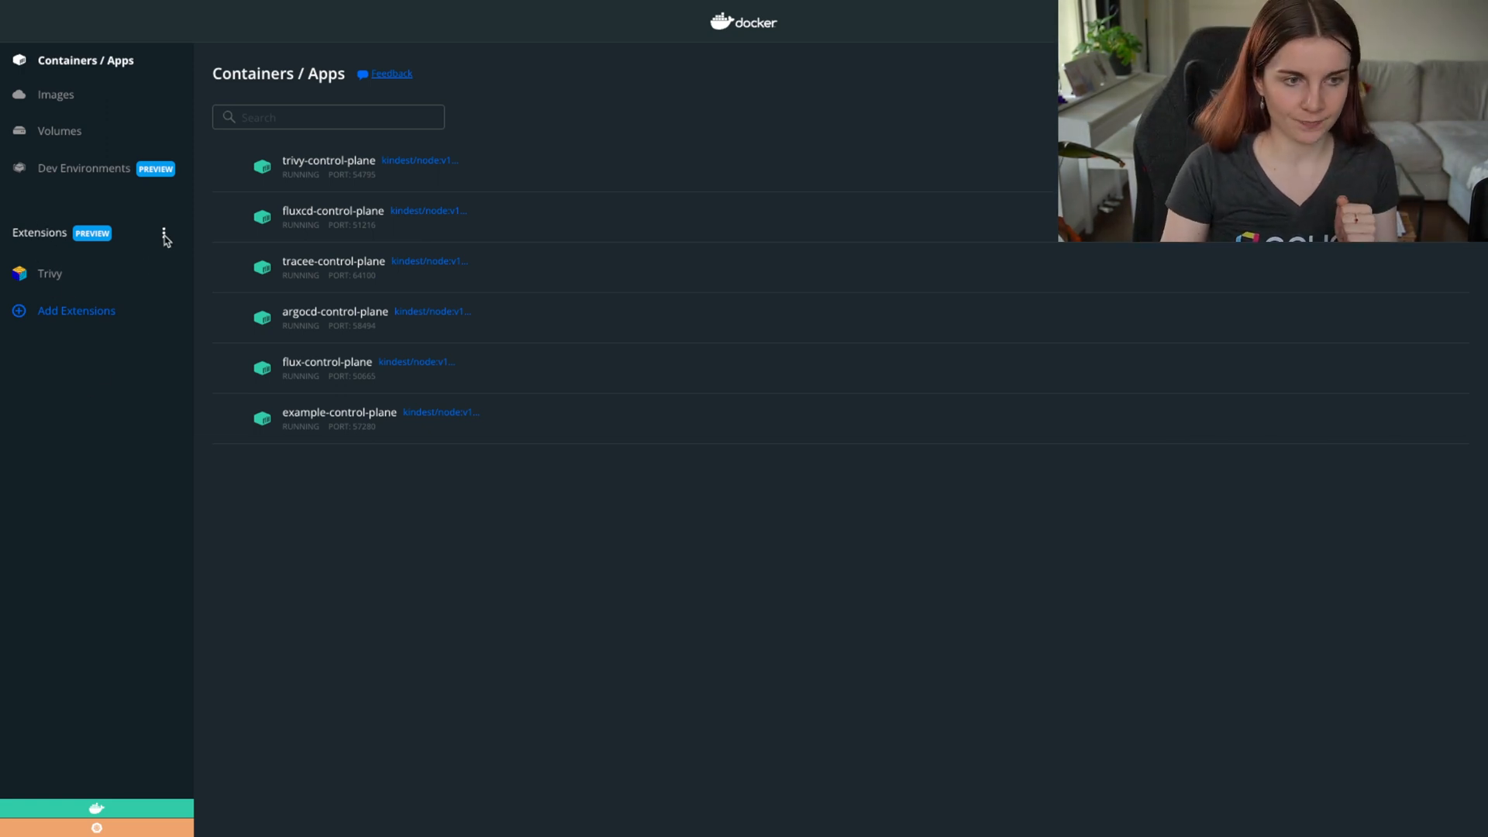
Open the Trivy extension via the Marketplace and select the react-example-app:9.0.0 image.
left_click(164, 233)
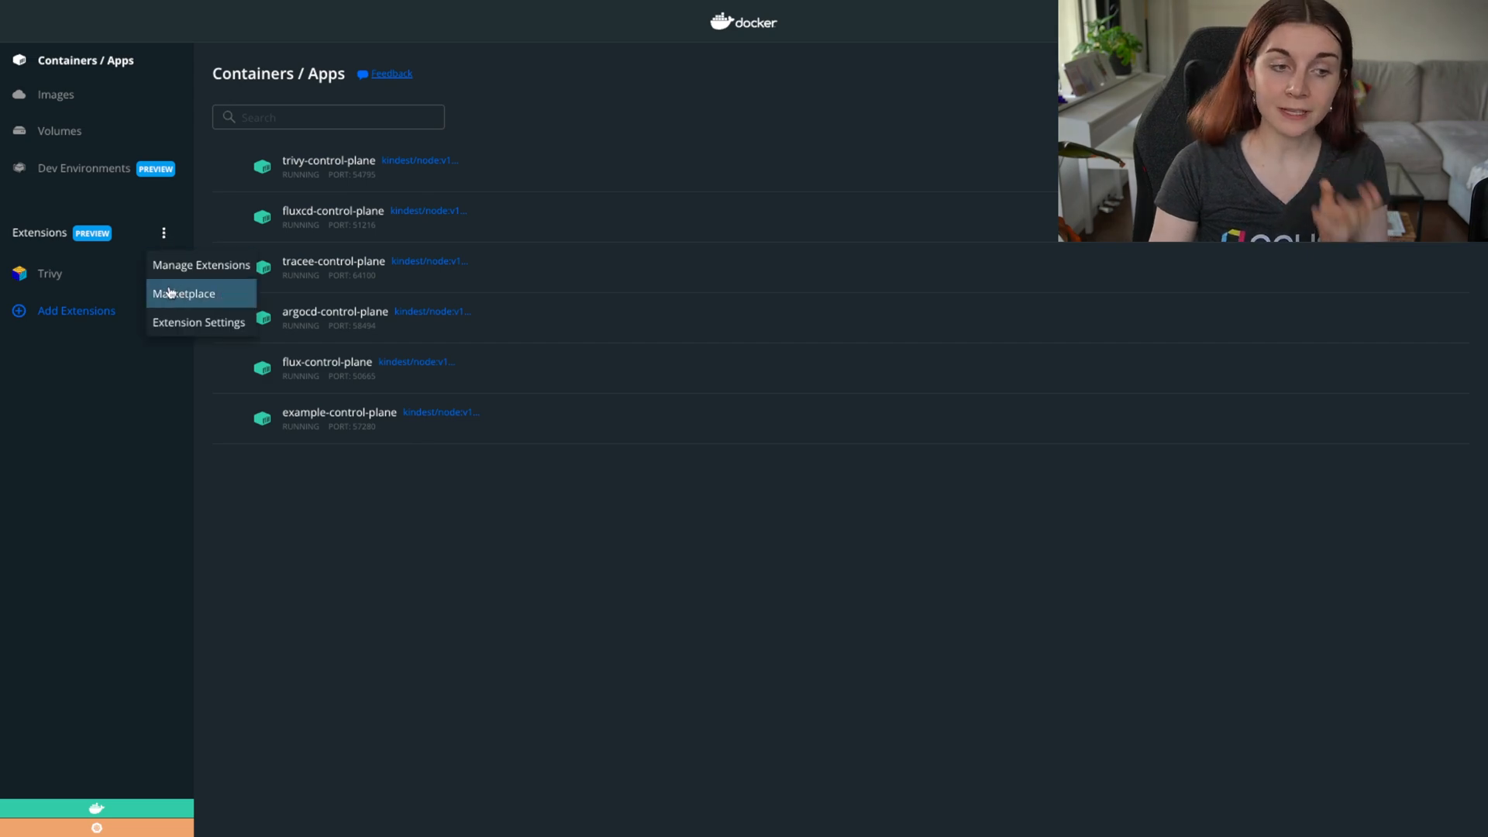
left_click(183, 293)
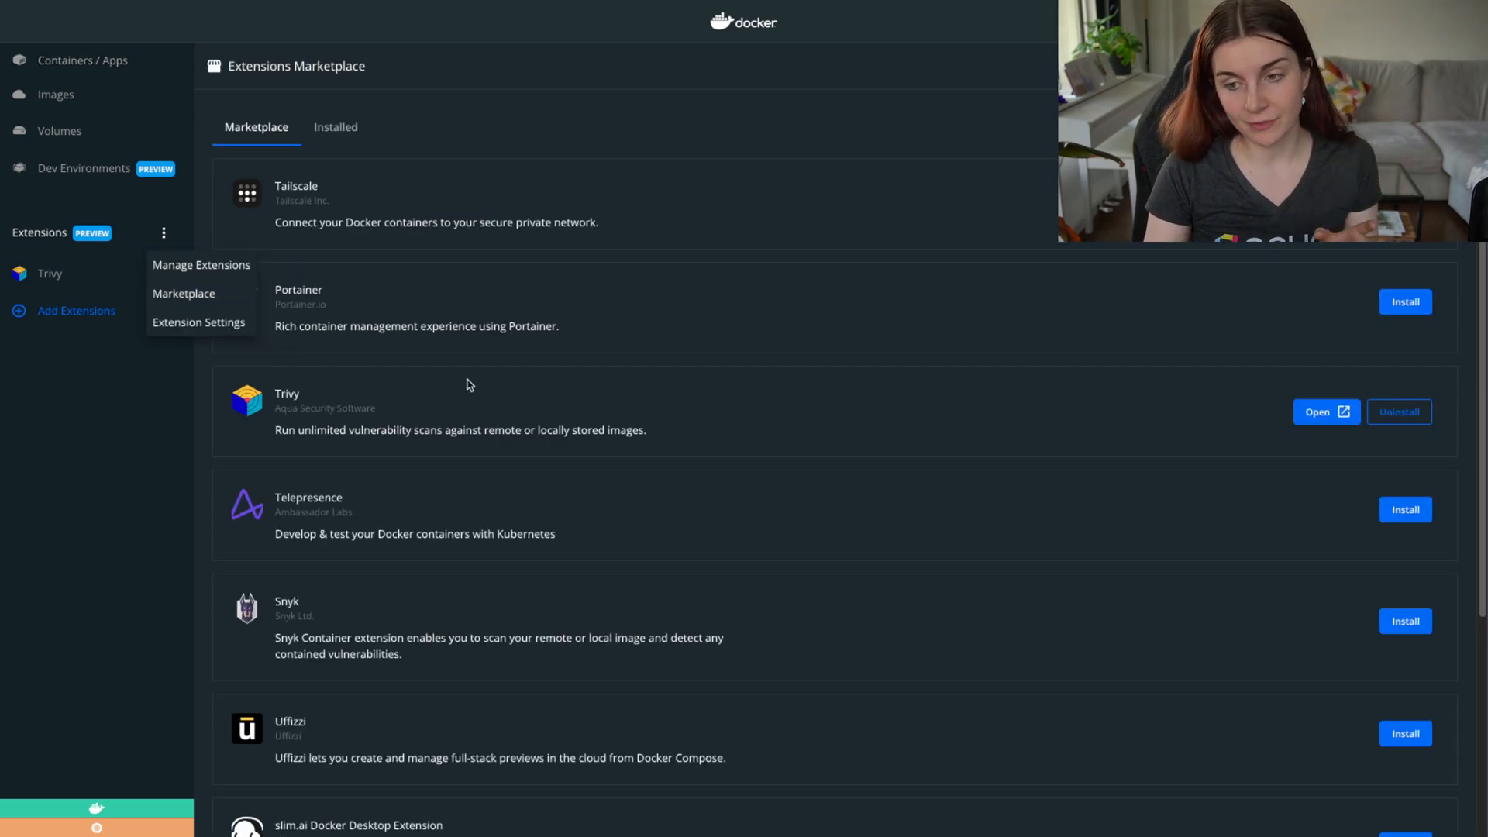
left_click(1320, 411)
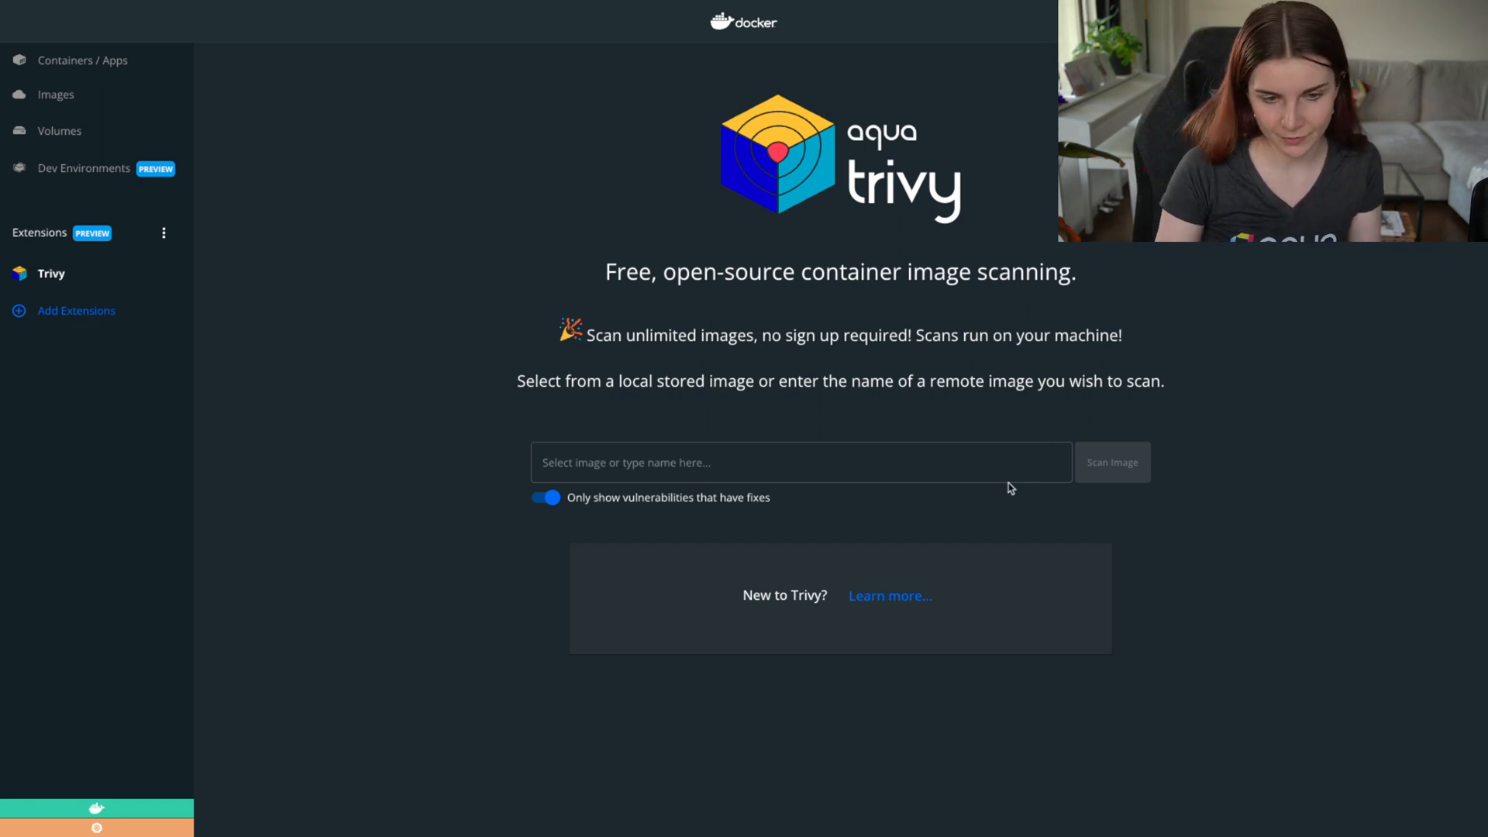
left_click(800, 461)
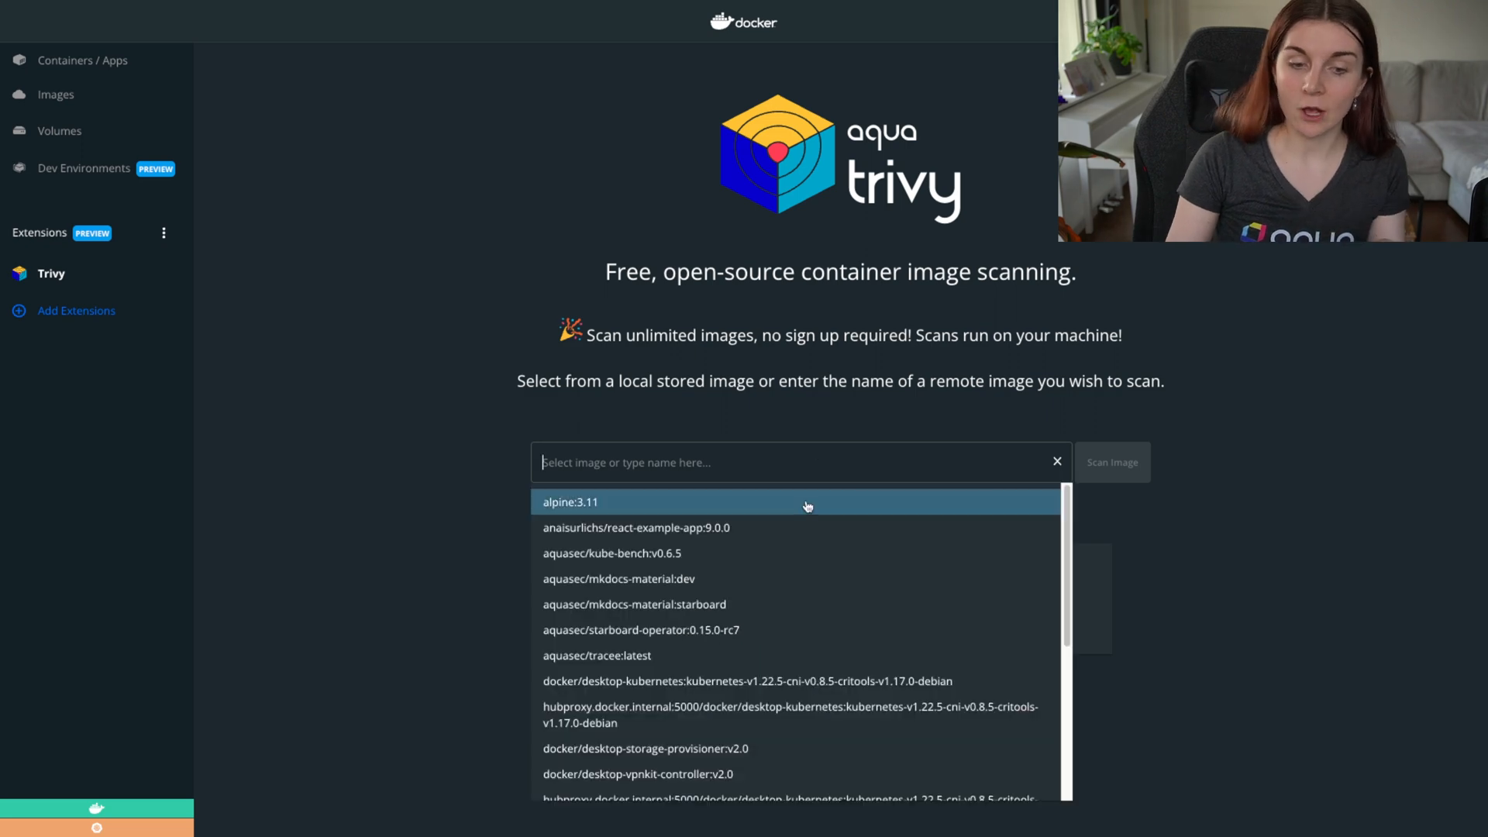
mouse_move(660, 604)
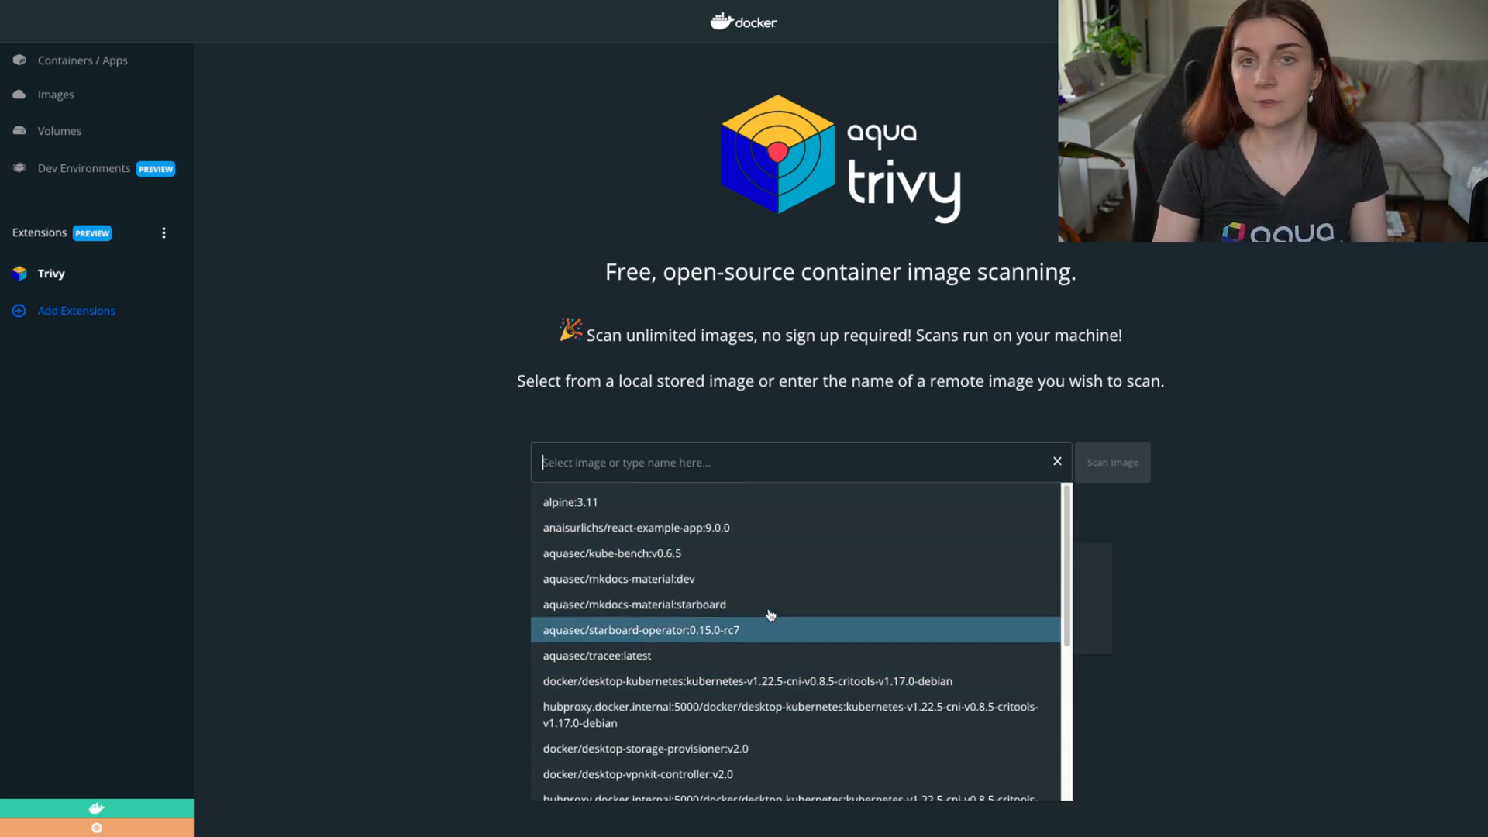
mouse_move(716, 528)
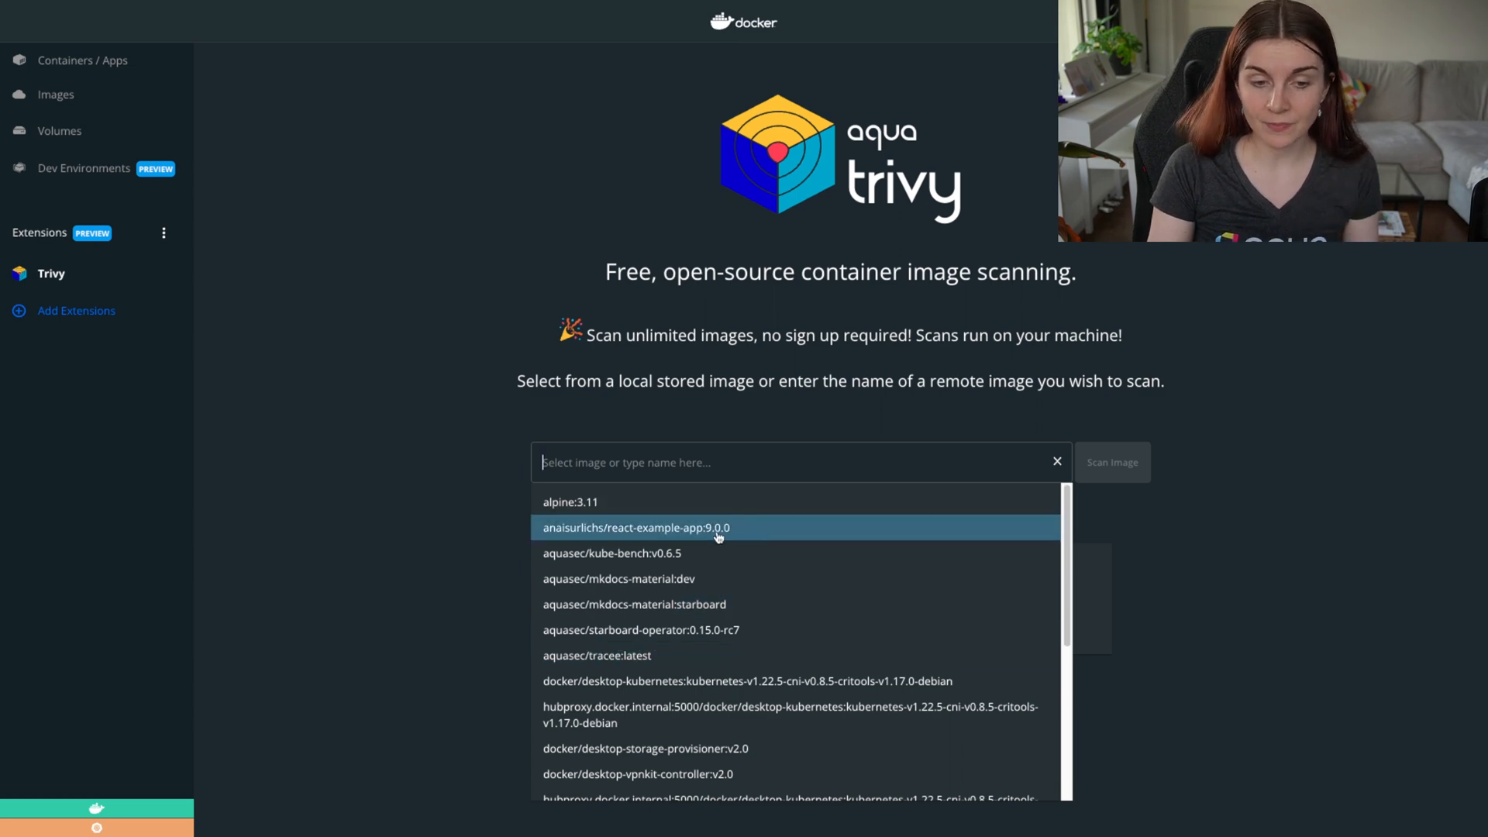
left_click(635, 527)
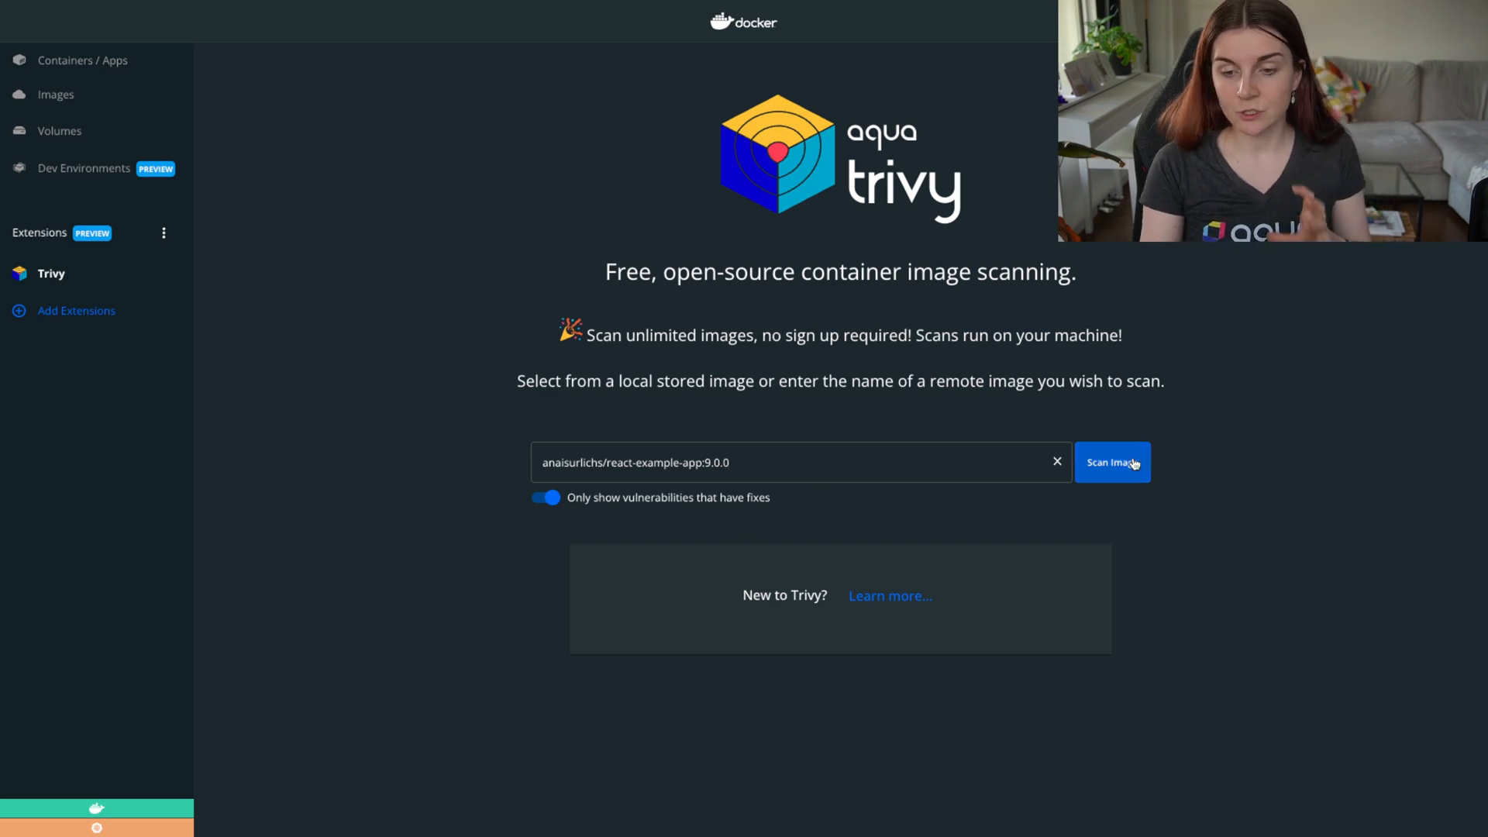
Scan react-example-app:9.0.0, filter to its 2 CRITICAL vulnerabilities, and generate its CycloneDX SBOM.
left_click(1111, 462)
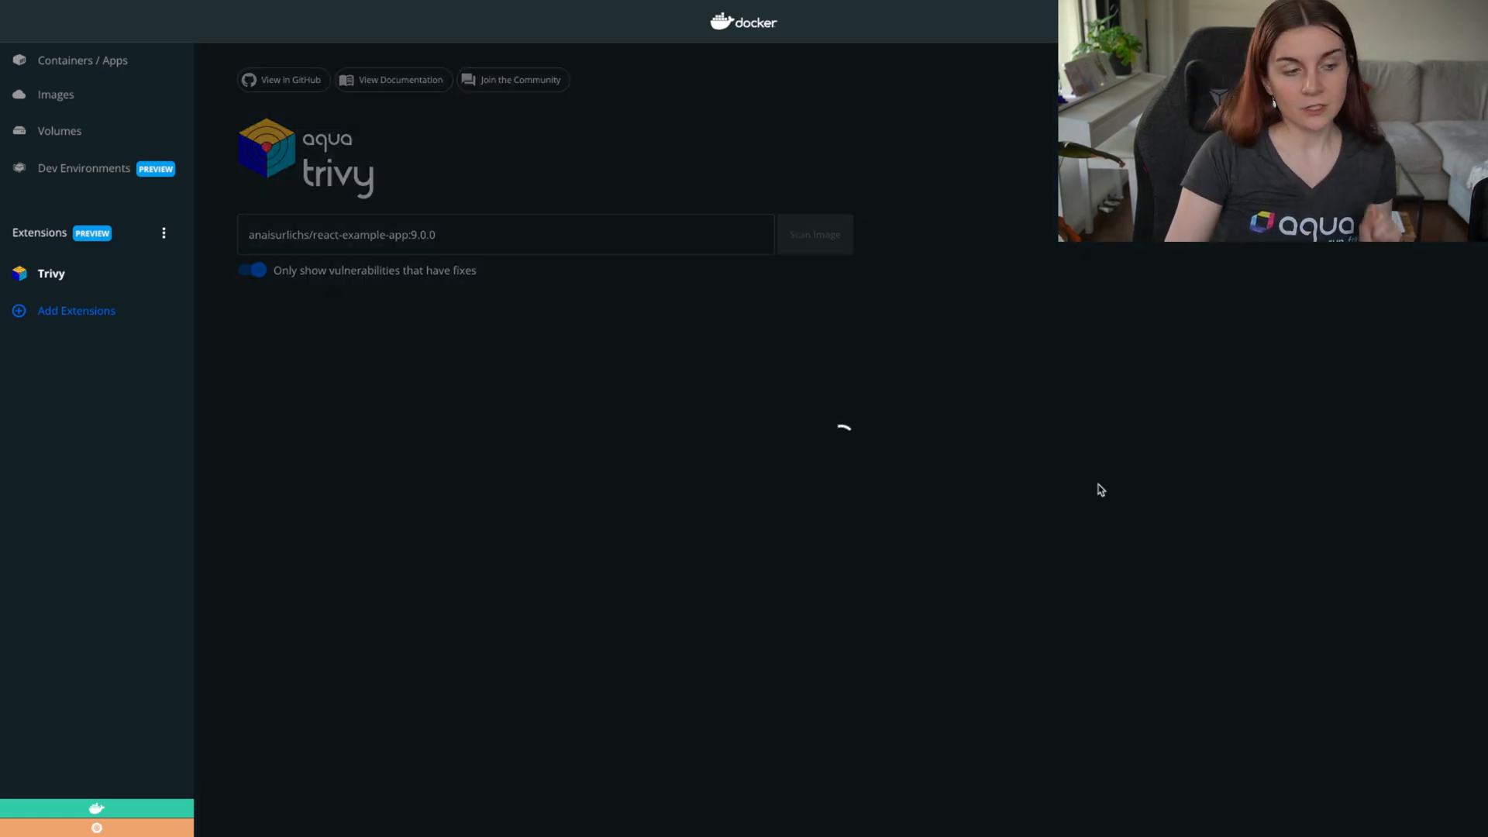
left_click(812, 234)
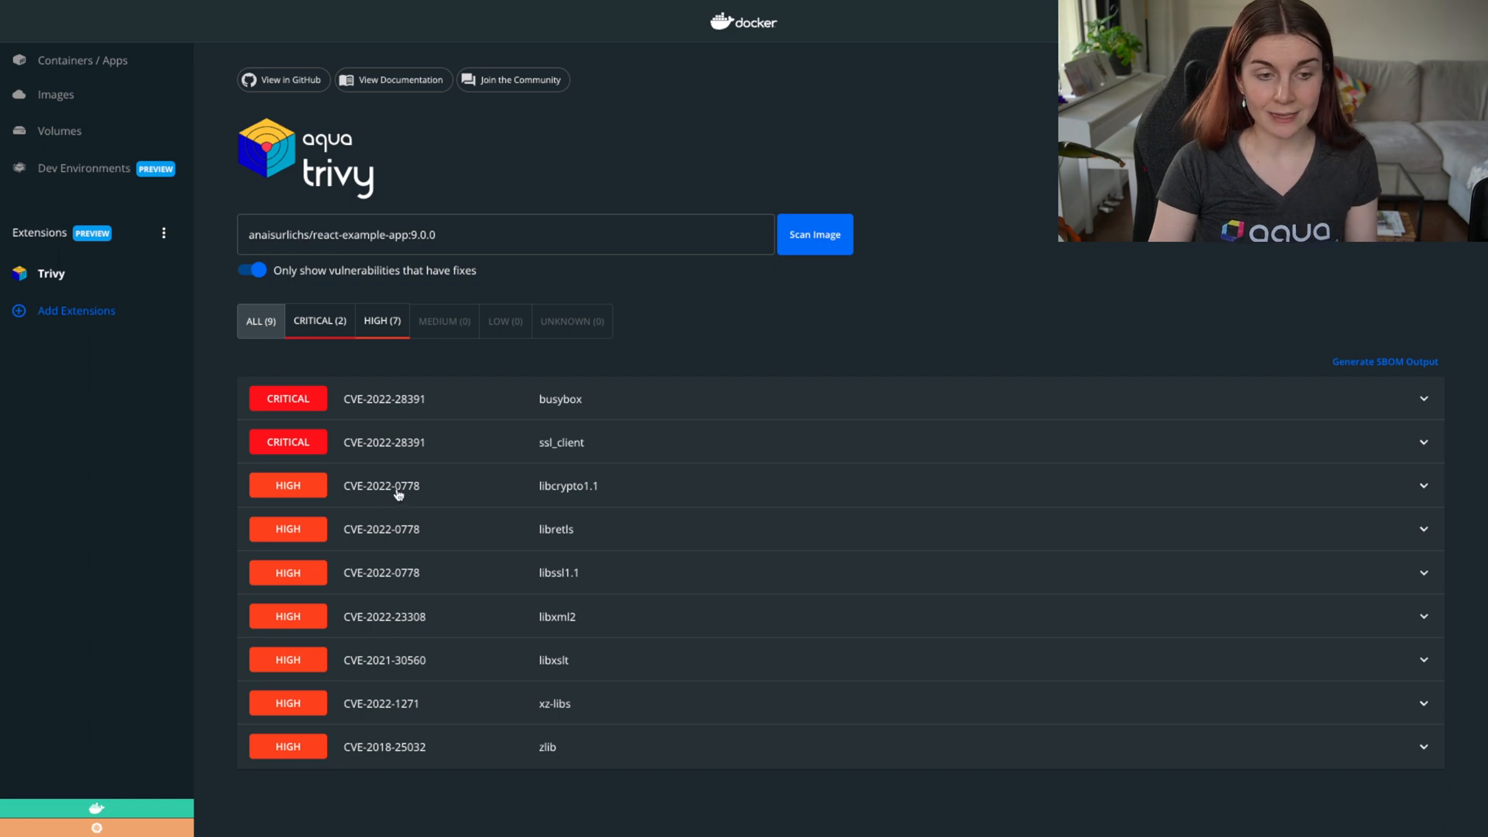
mouse_move(347, 350)
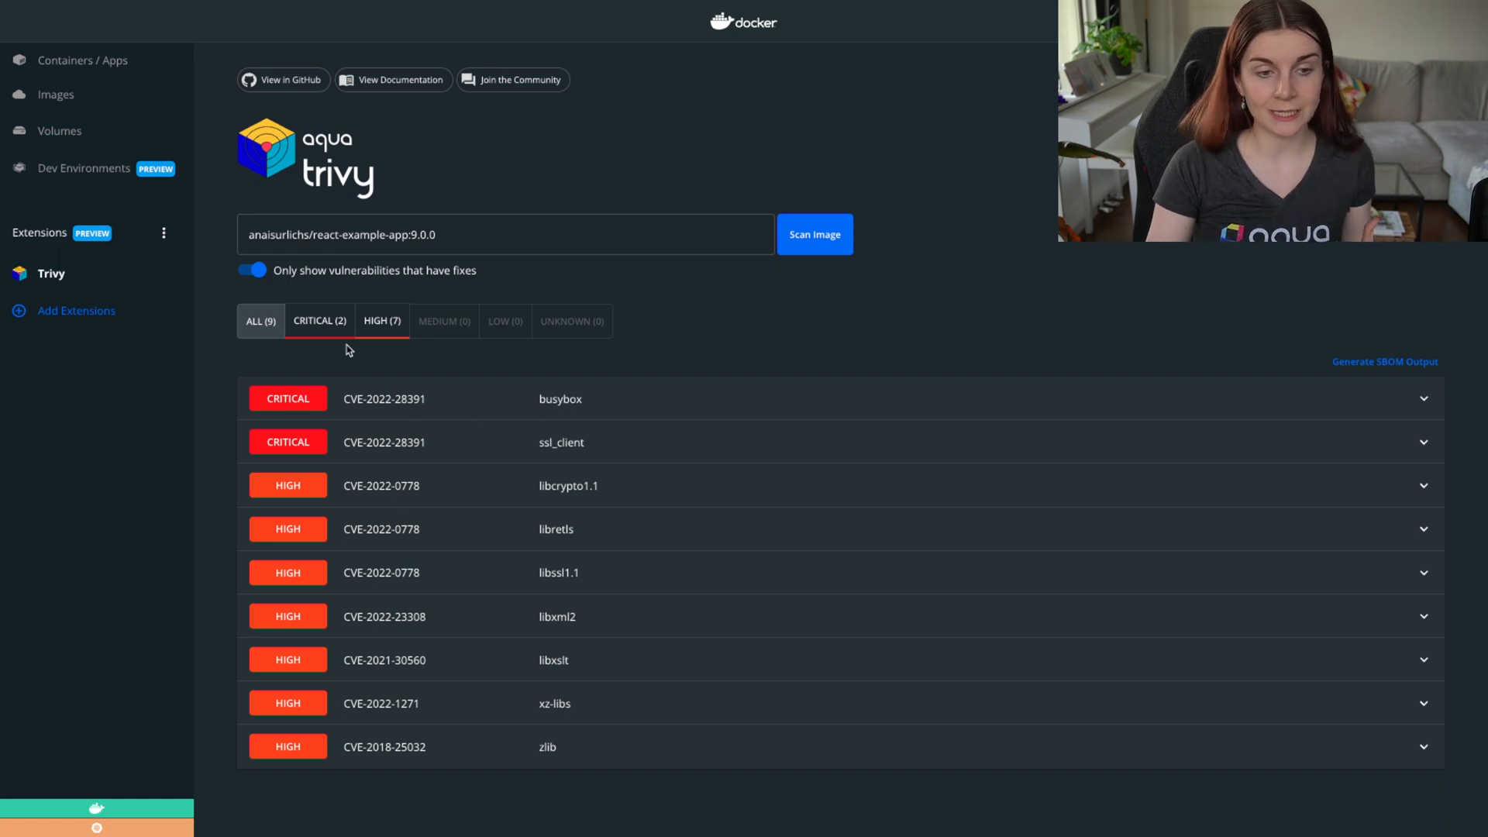
left_click(319, 320)
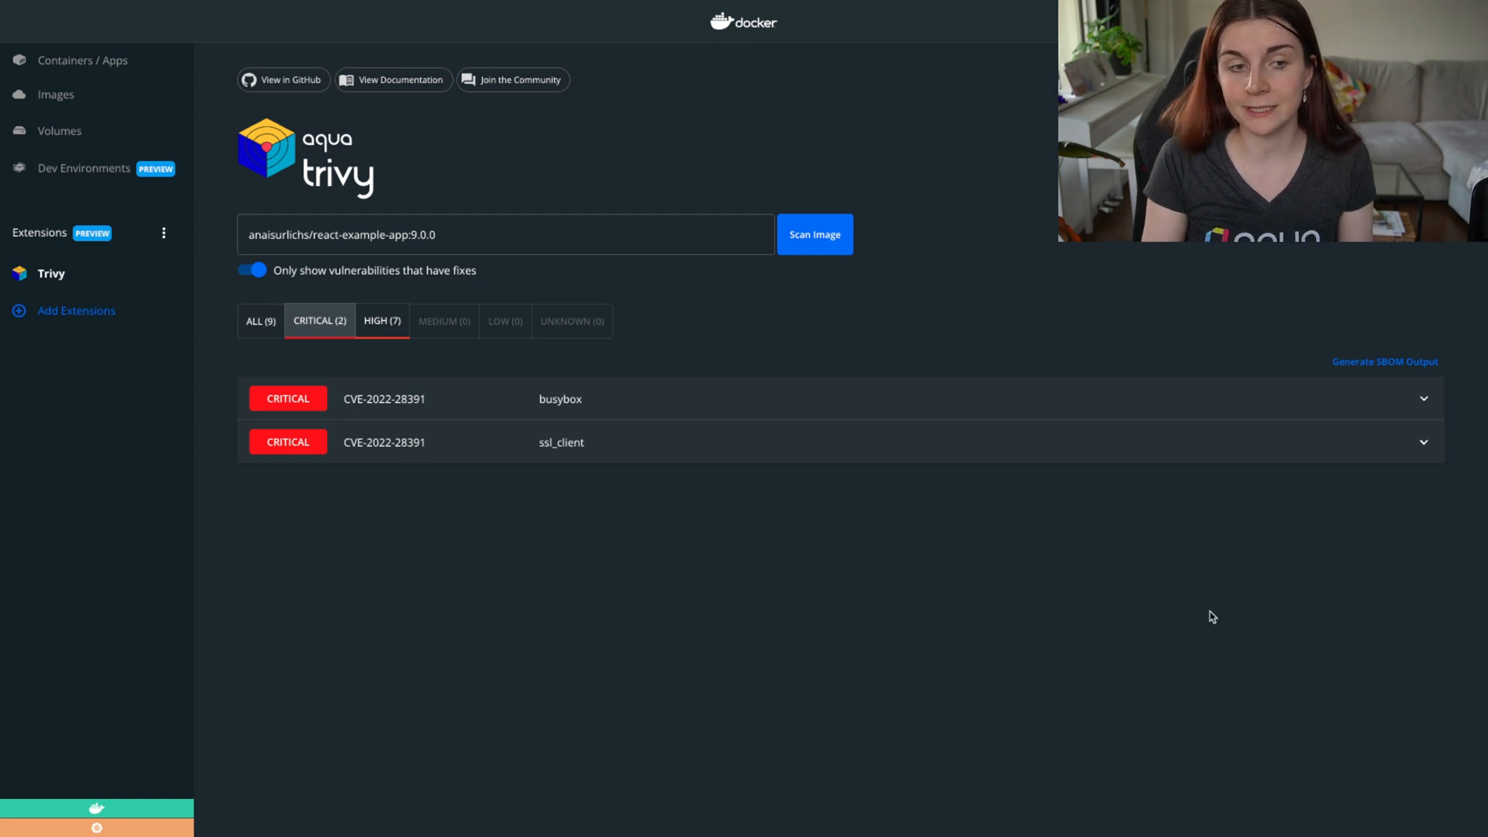
mouse_move(1203, 625)
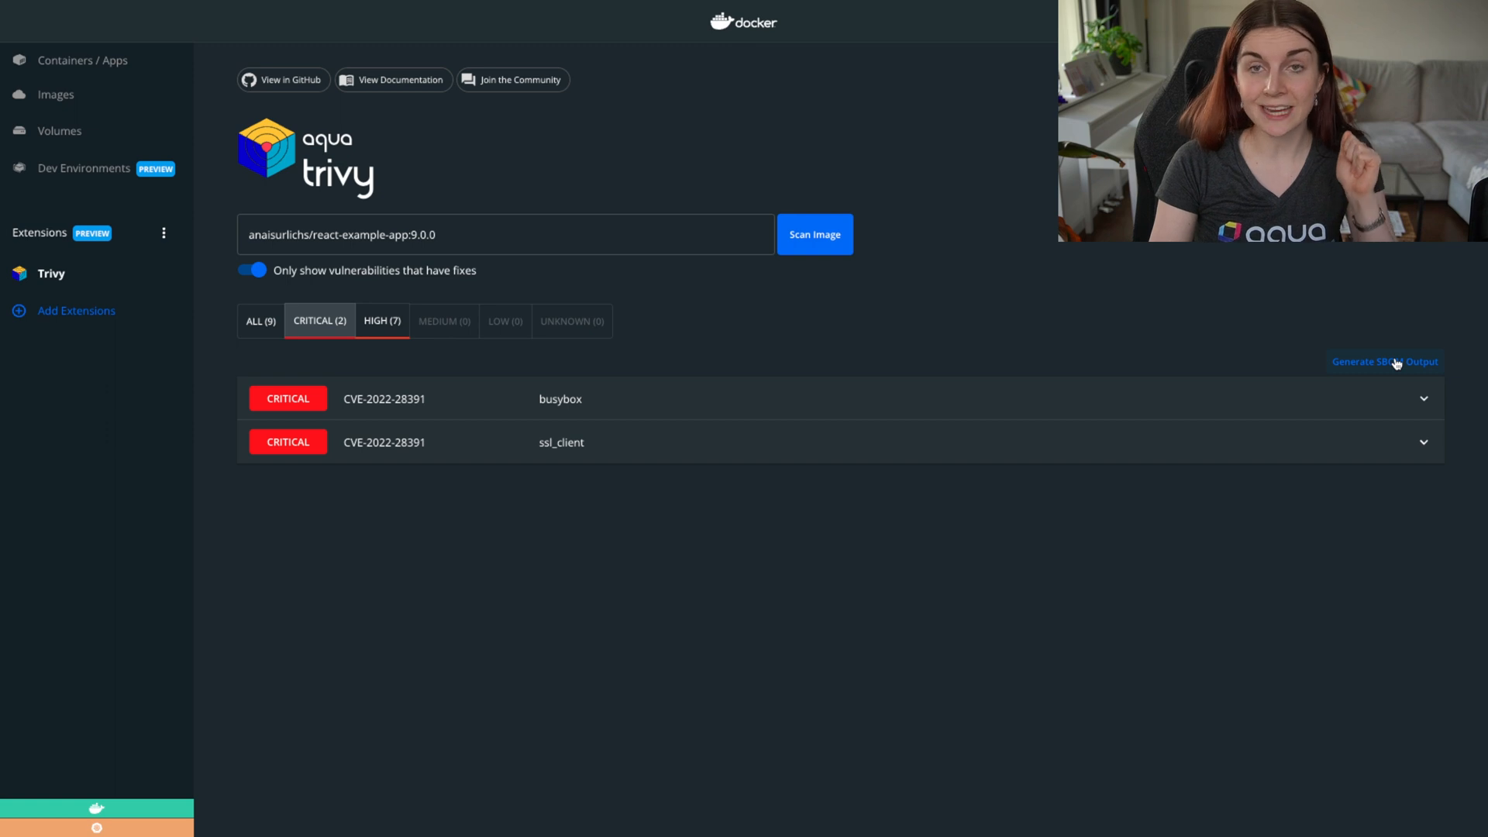
left_click(1384, 360)
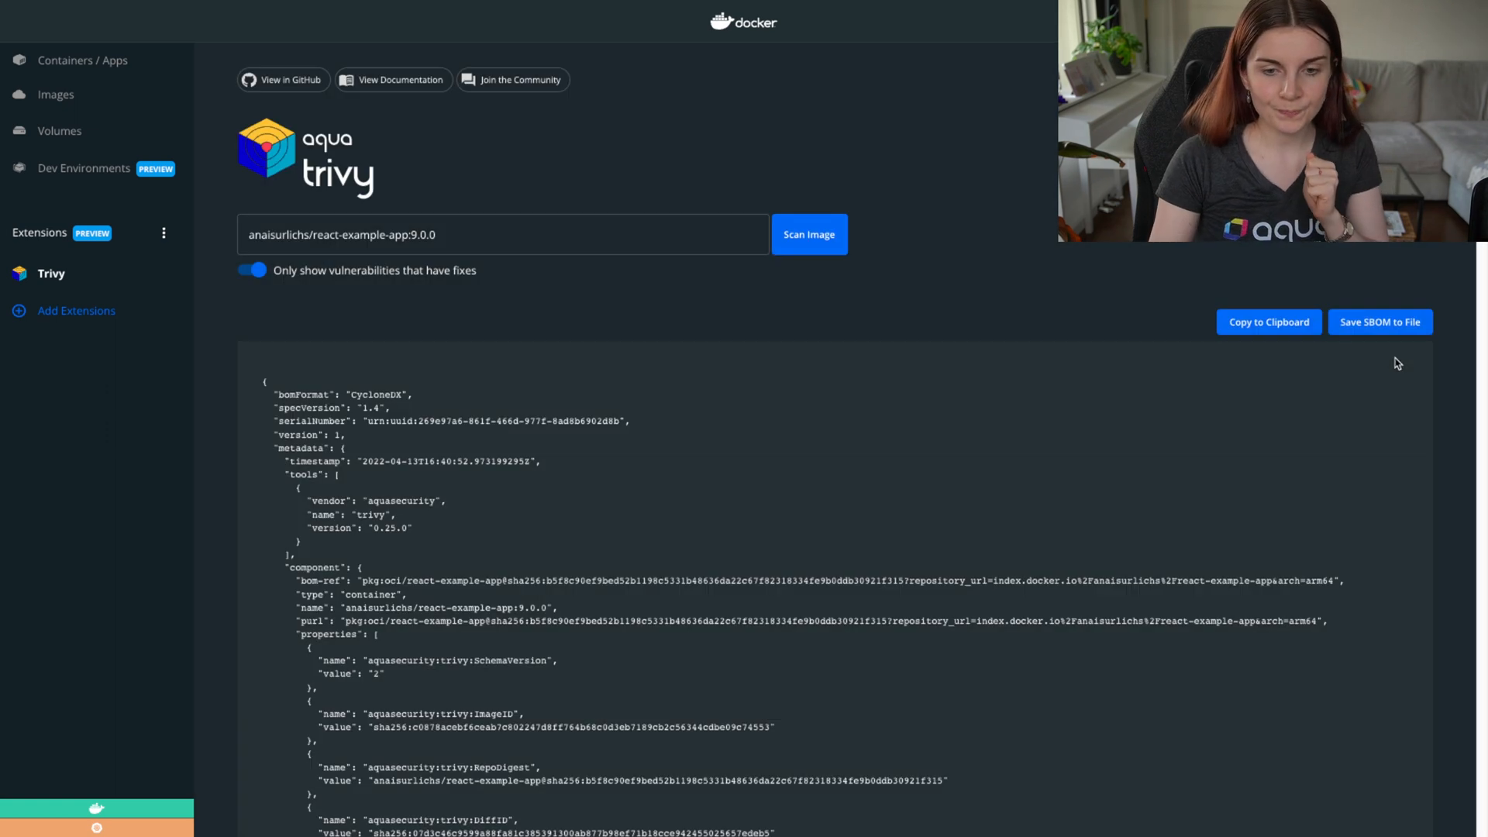